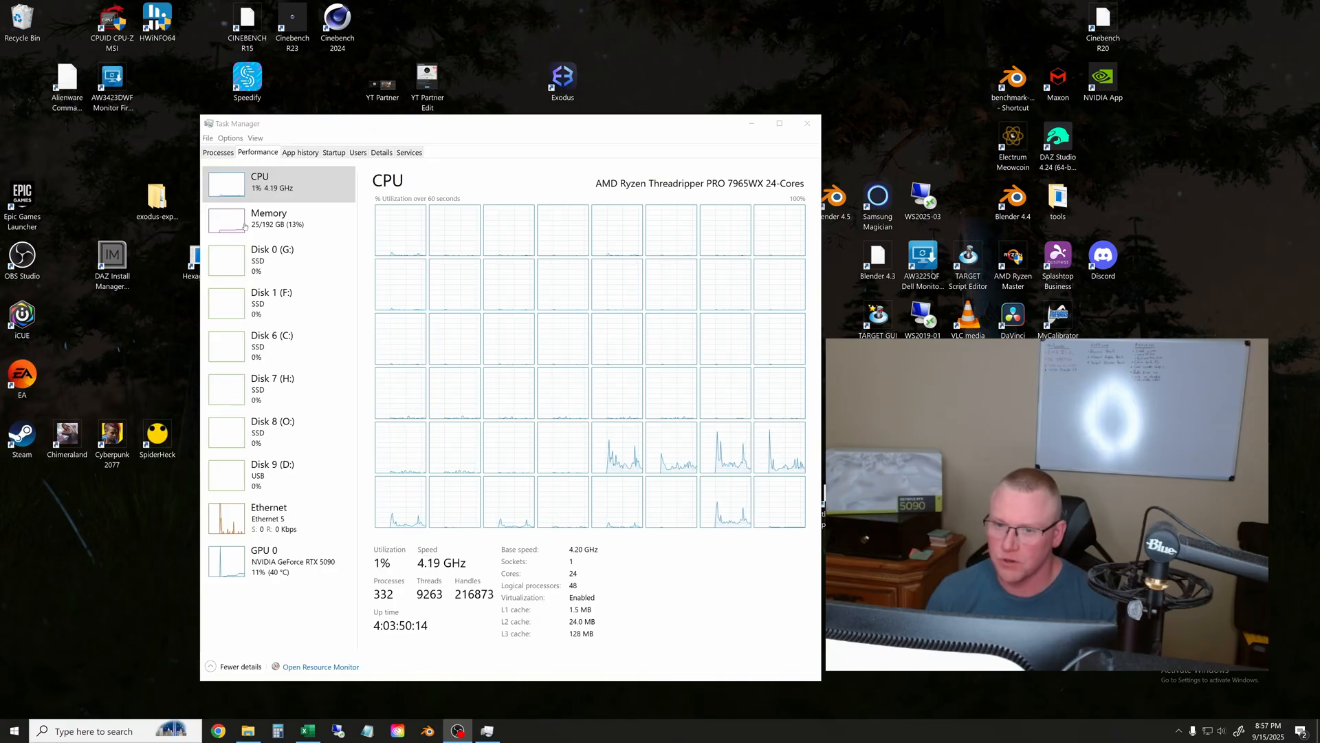
Switch the performance view from Memory to the RTX 5090 GPU graphs.
click(270, 217)
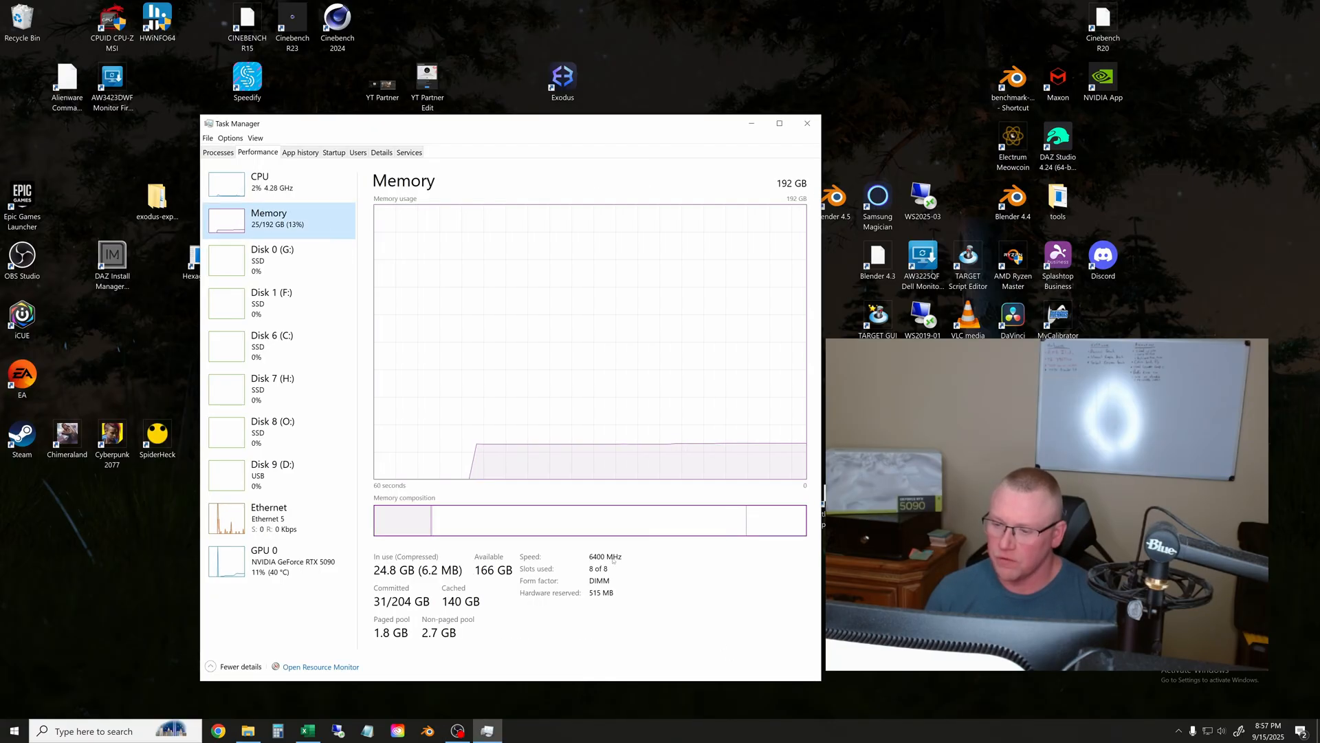
mouse_move(598, 568)
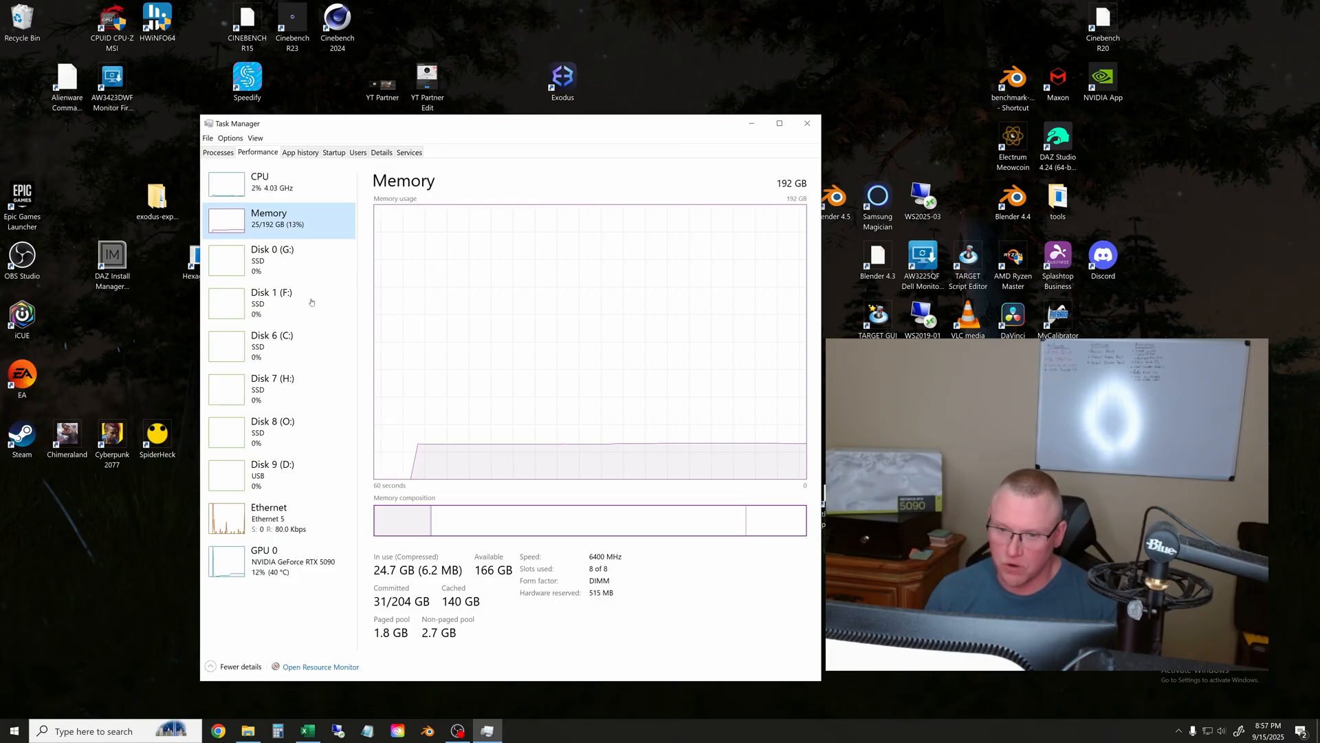
mouse_move(278, 561)
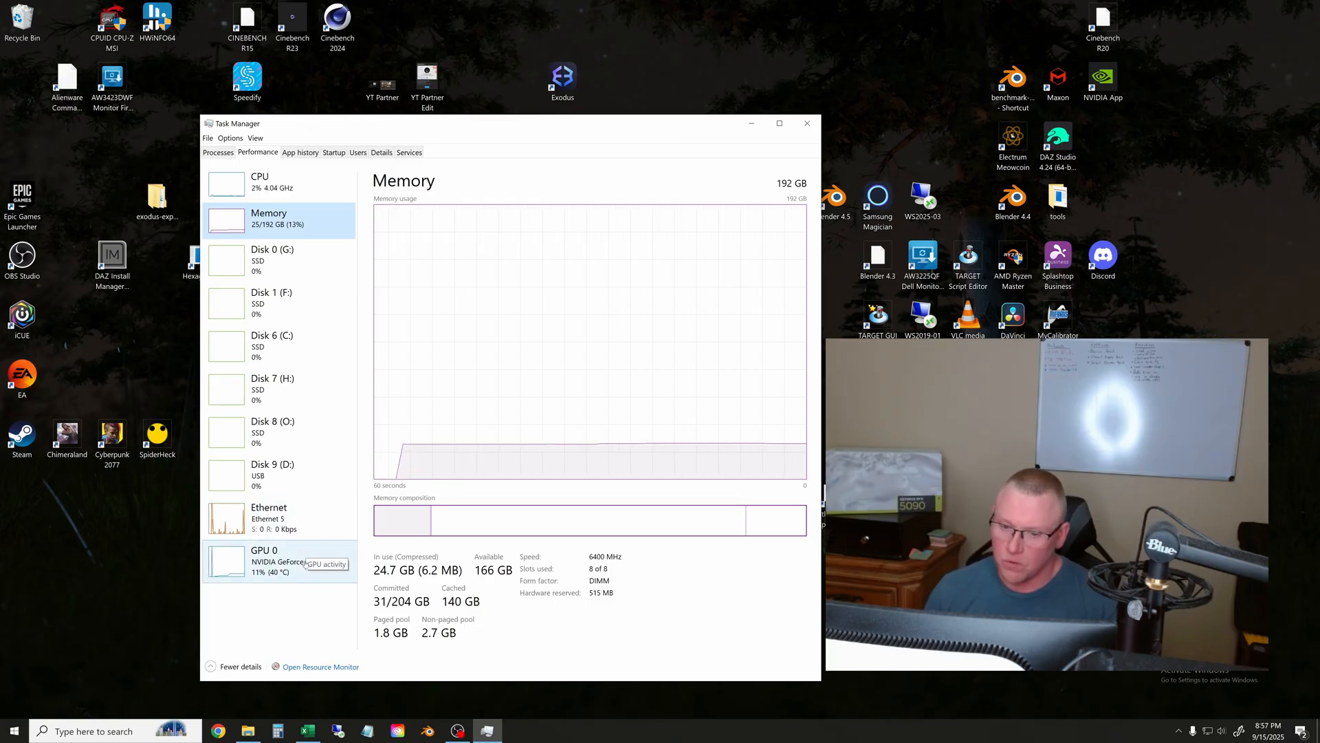
click(264, 560)
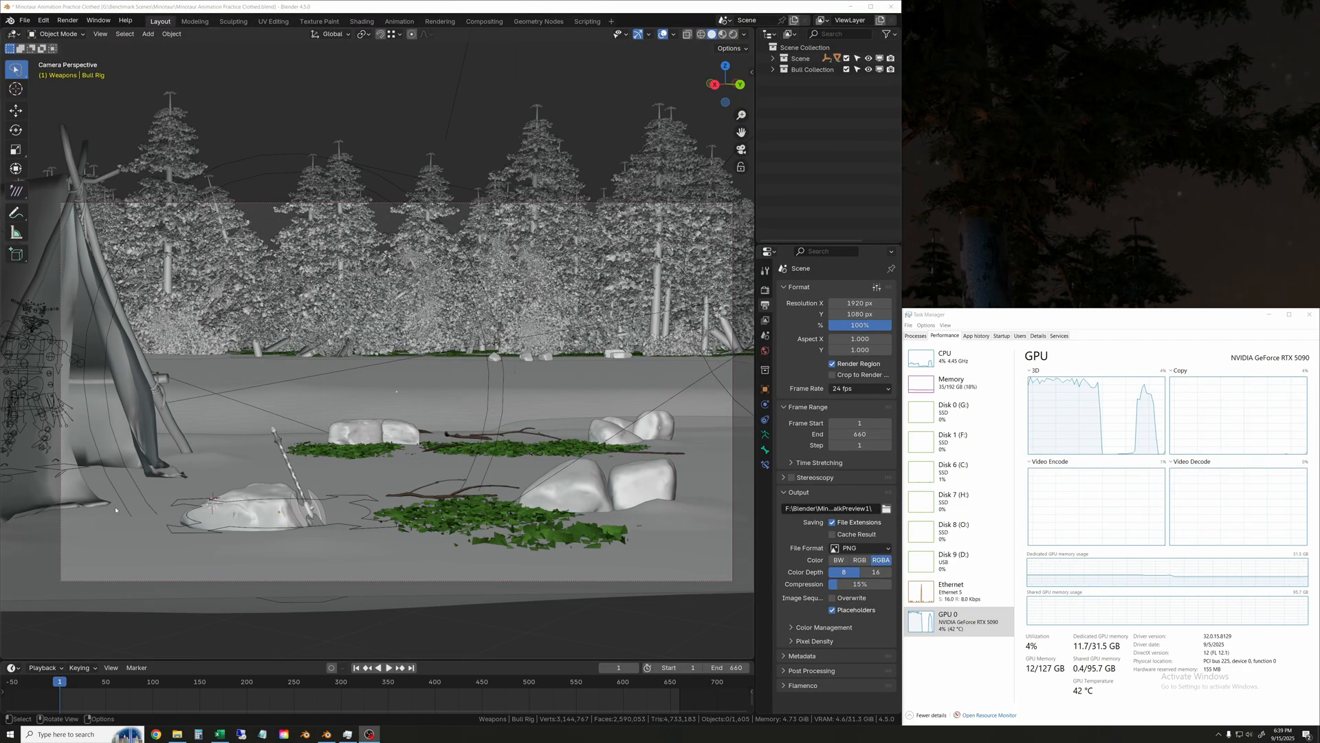
Play the Minotaur animation through on the timeline.
click(381, 667)
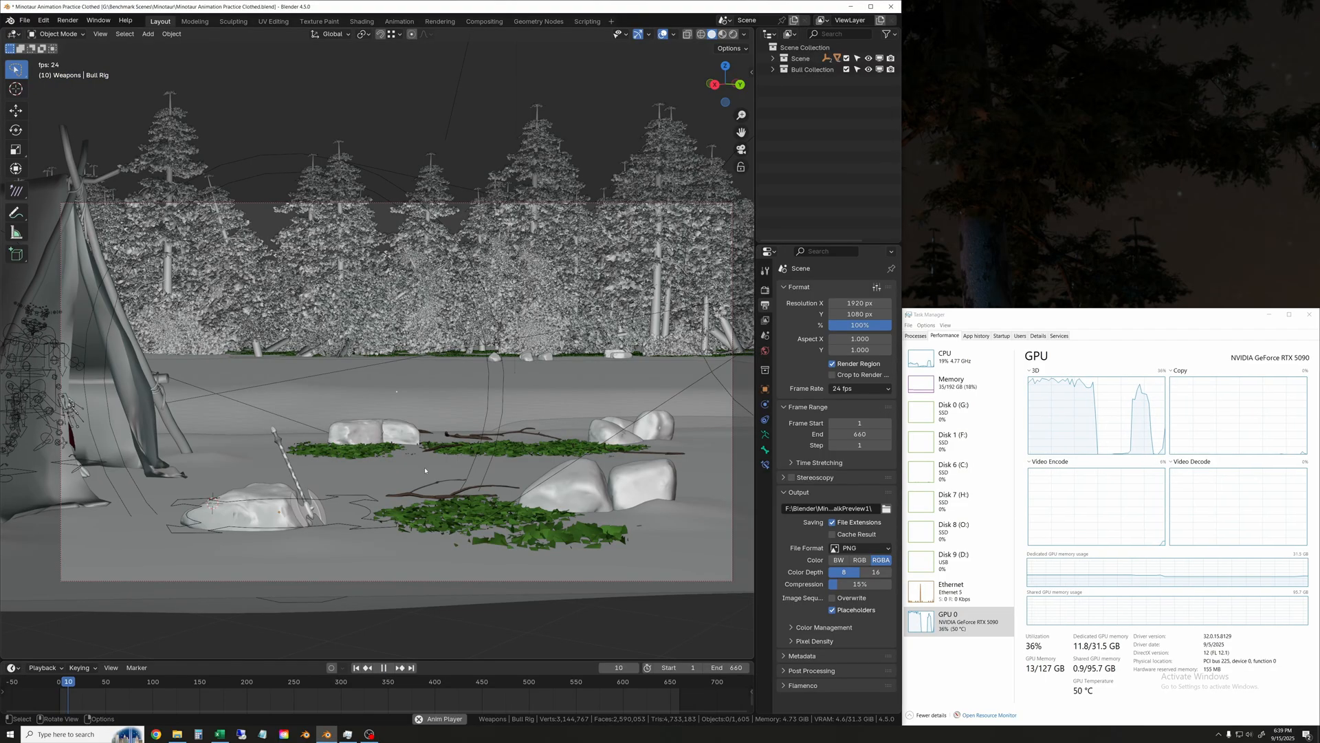
click(383, 667)
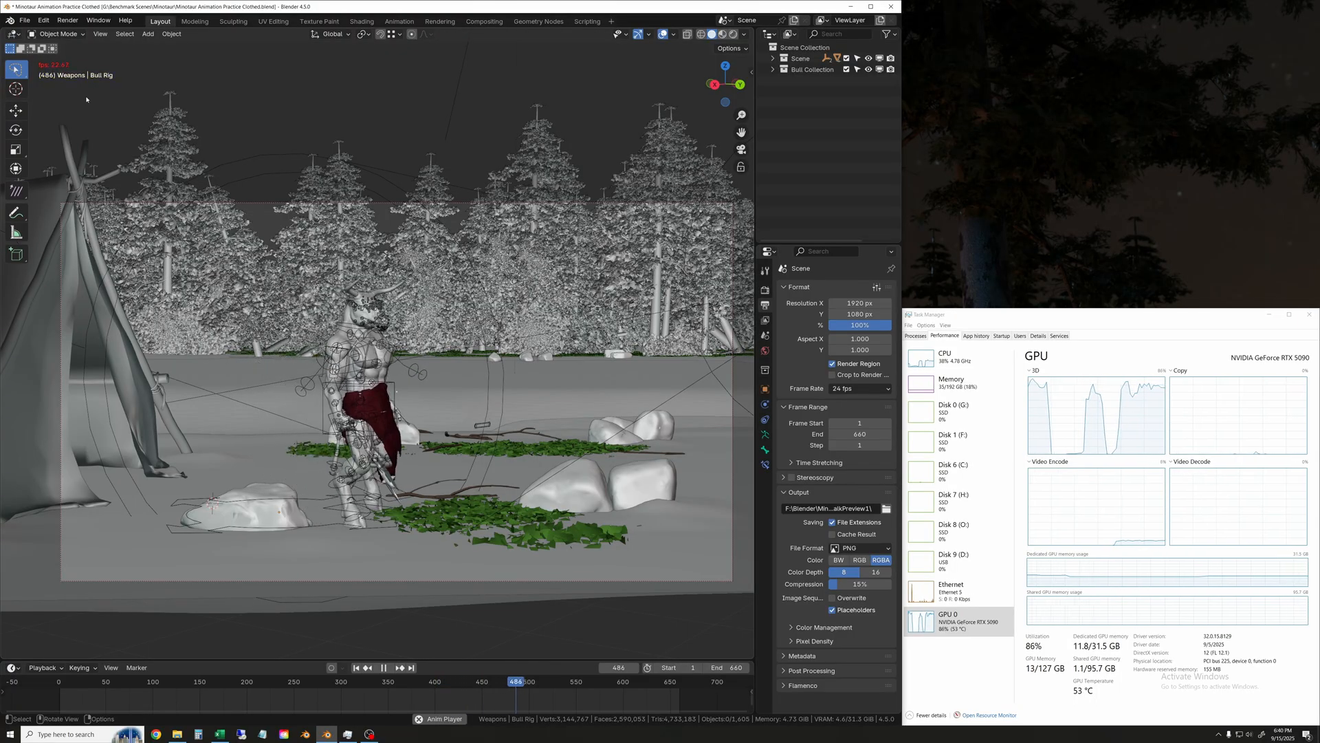
click(384, 667)
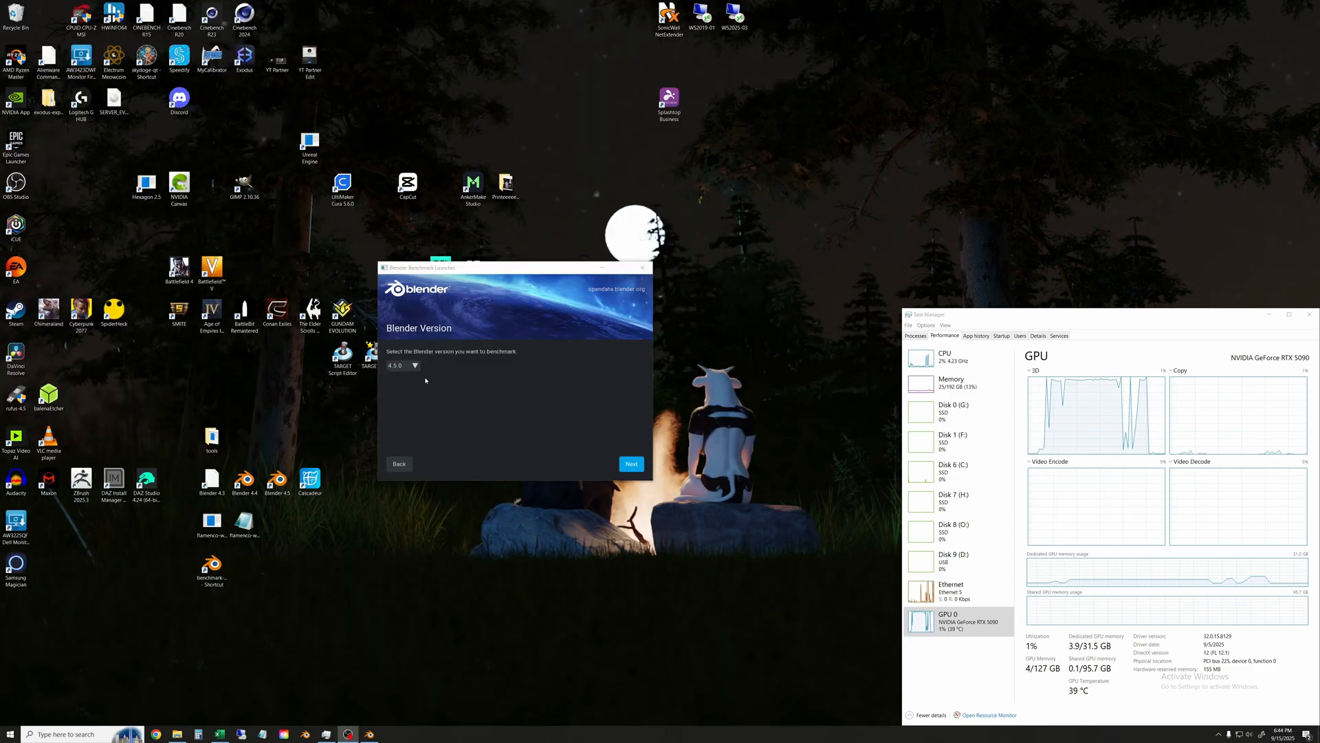
Choose the Blender version, select the GeForce RTX 5090 as device and start the benchmark.
click(414, 366)
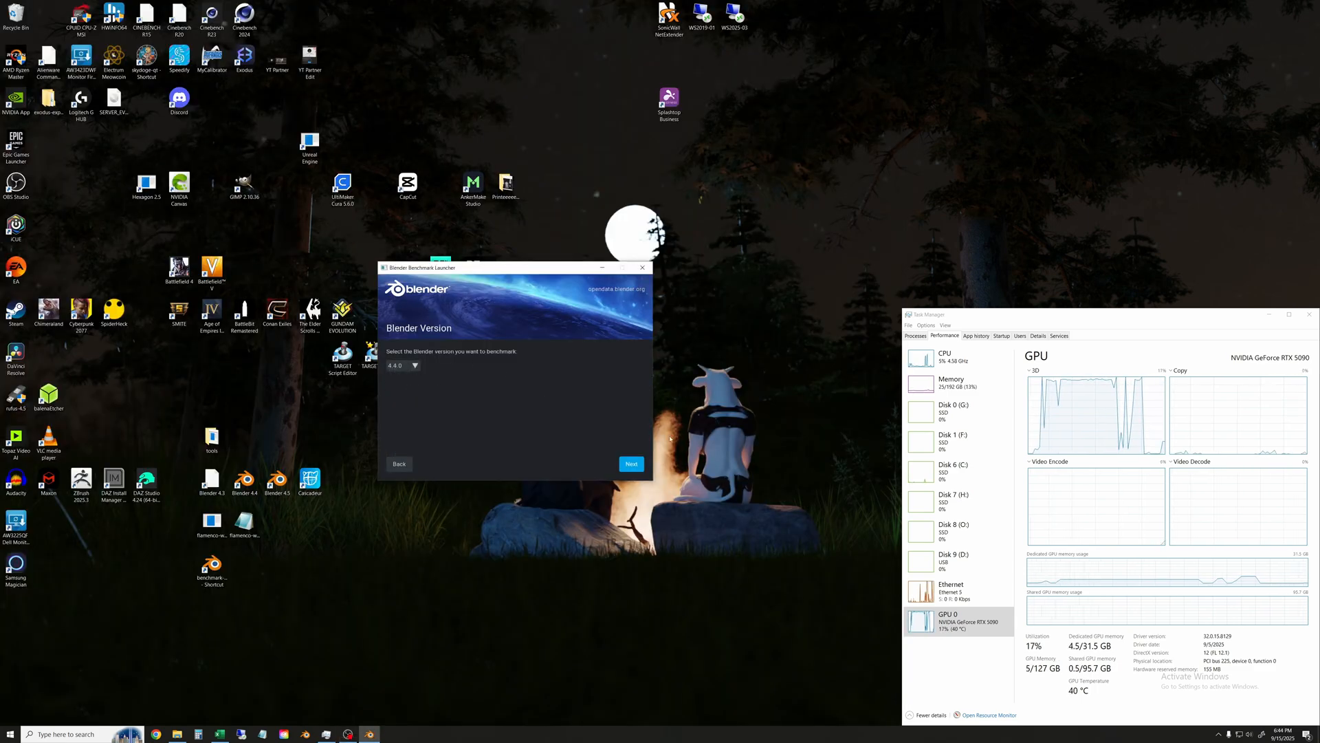
click(631, 464)
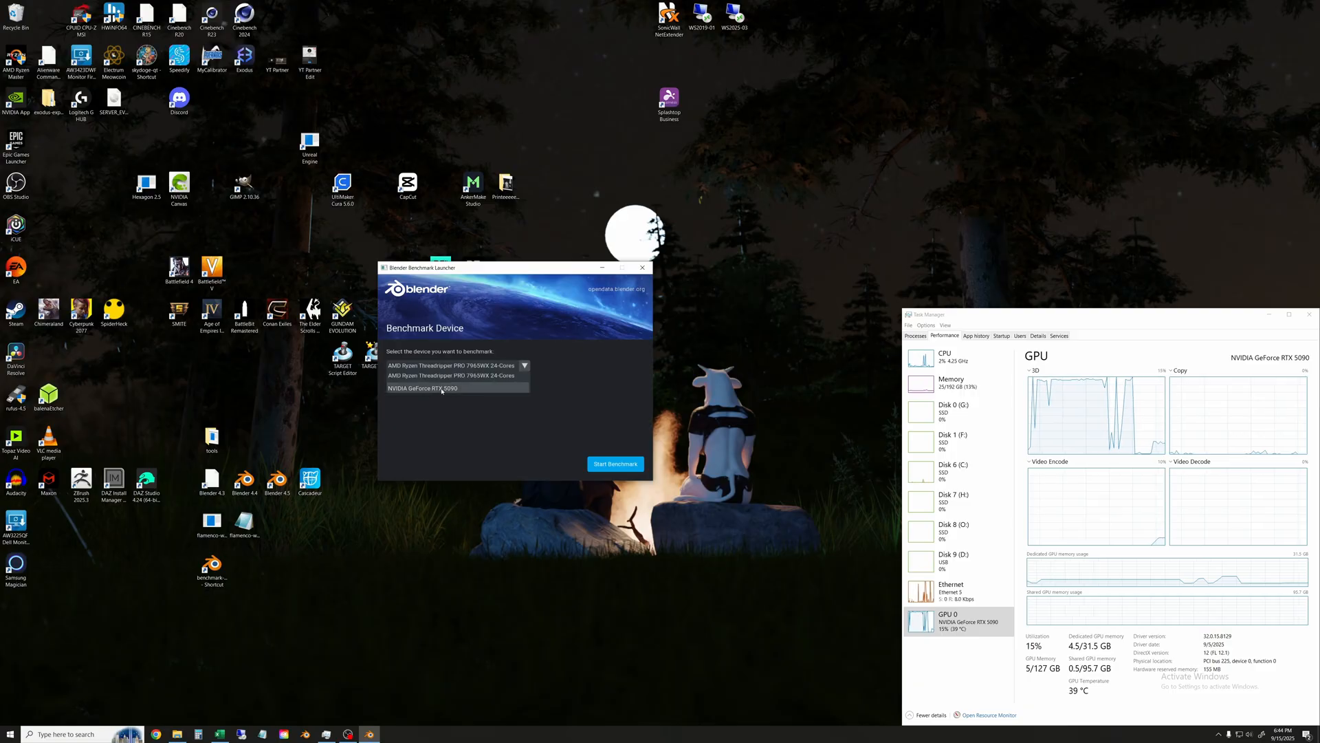
click(440, 388)
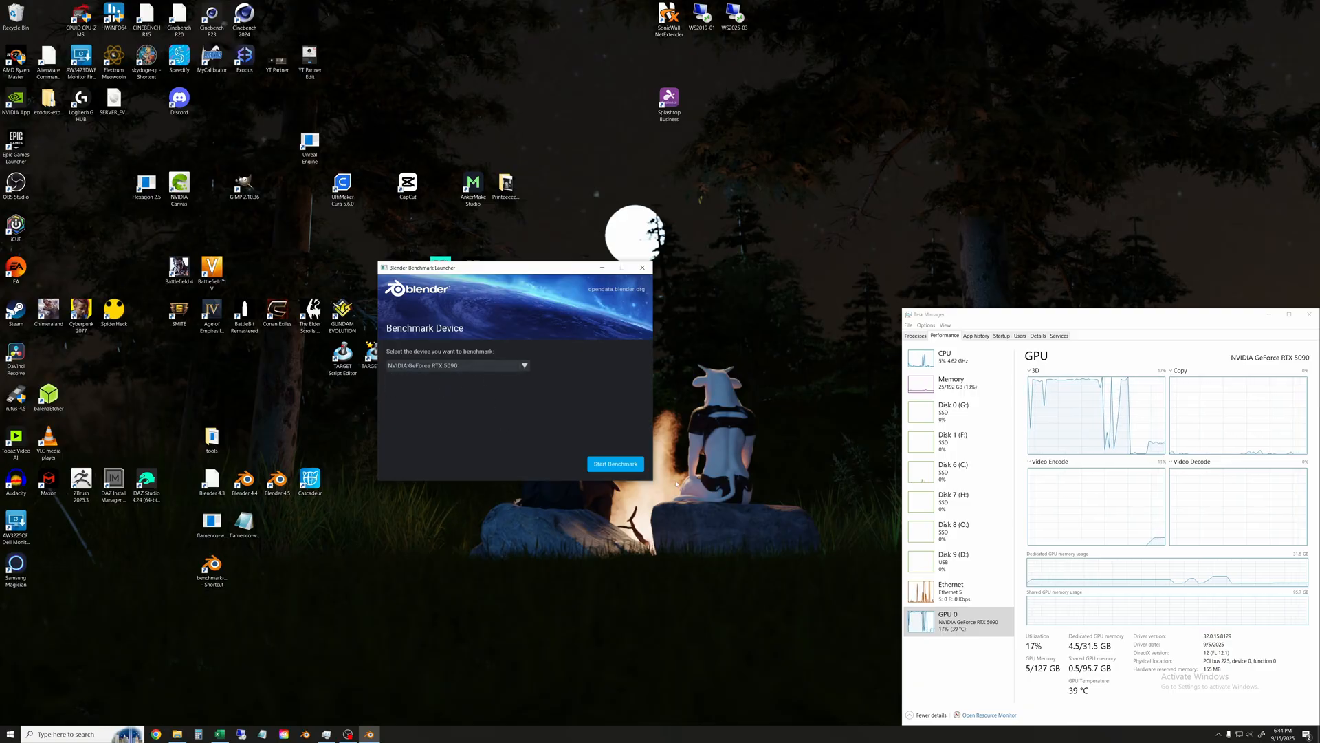
click(615, 464)
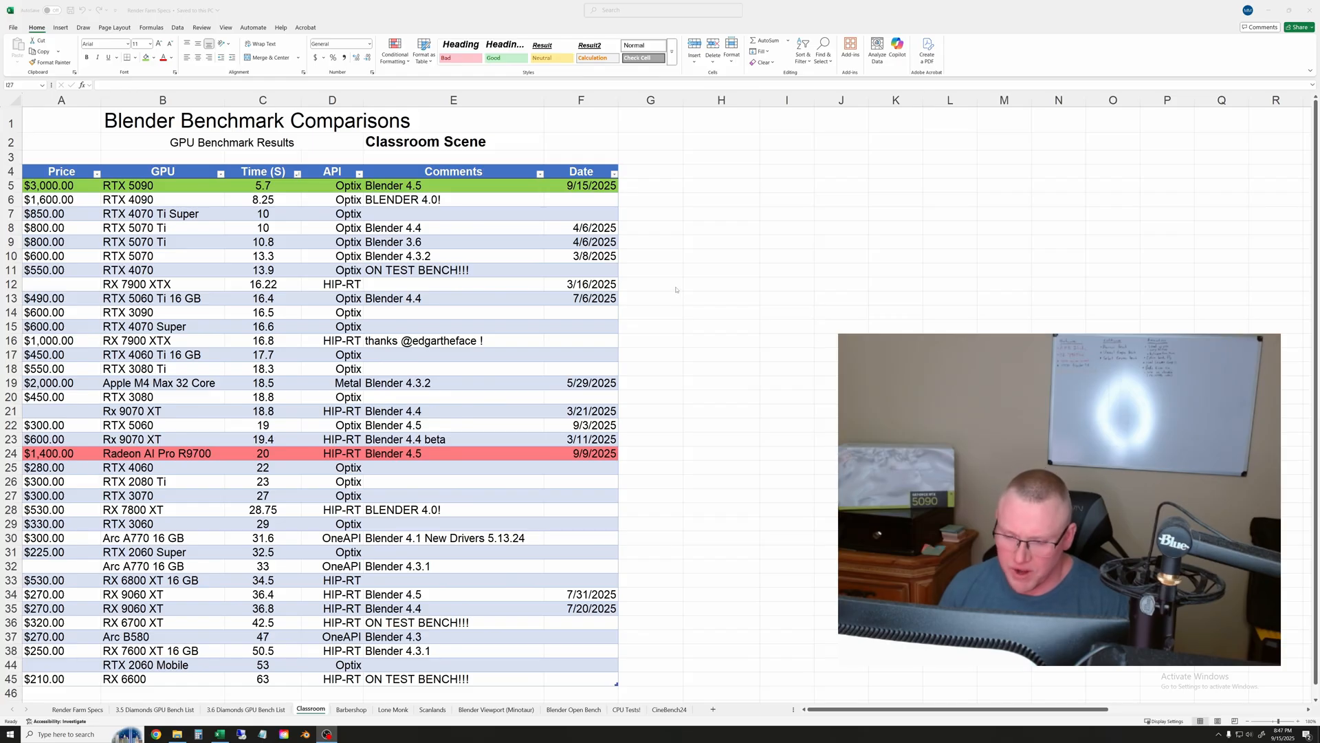
mouse_move(702, 305)
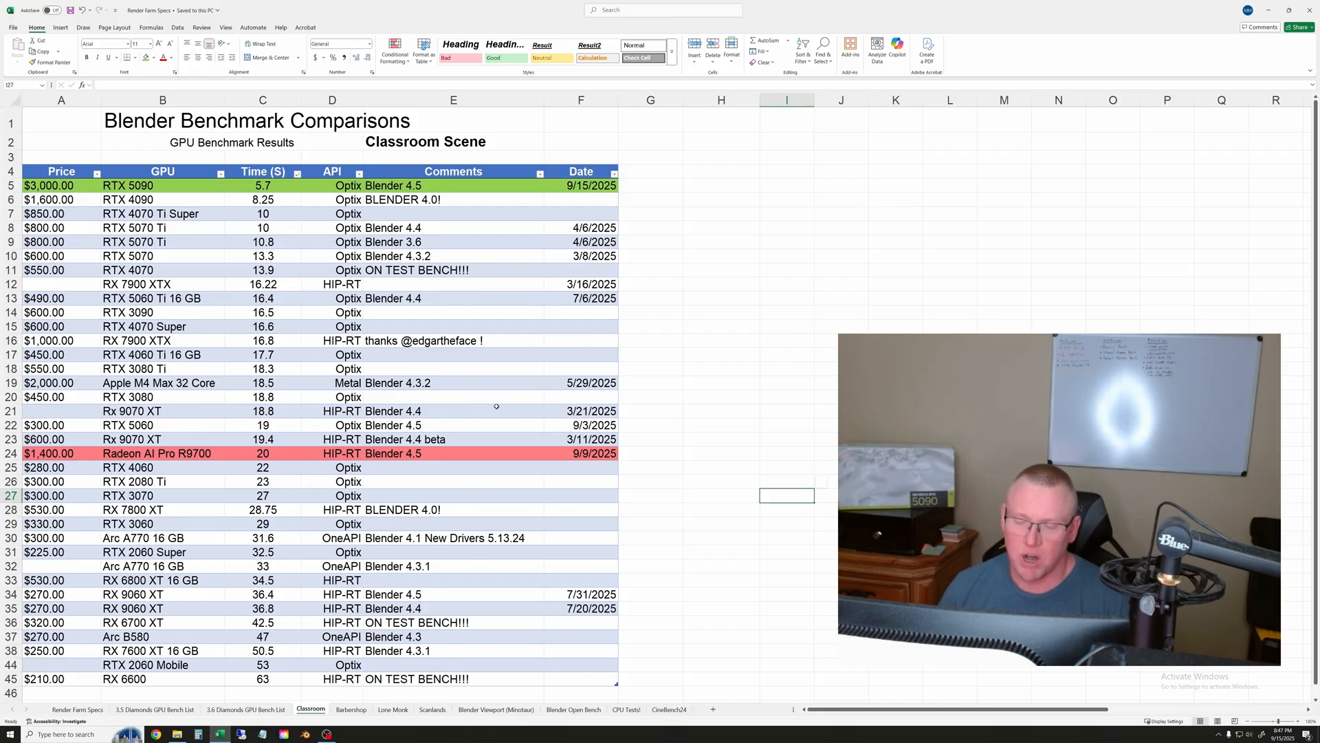
mouse_move(553, 552)
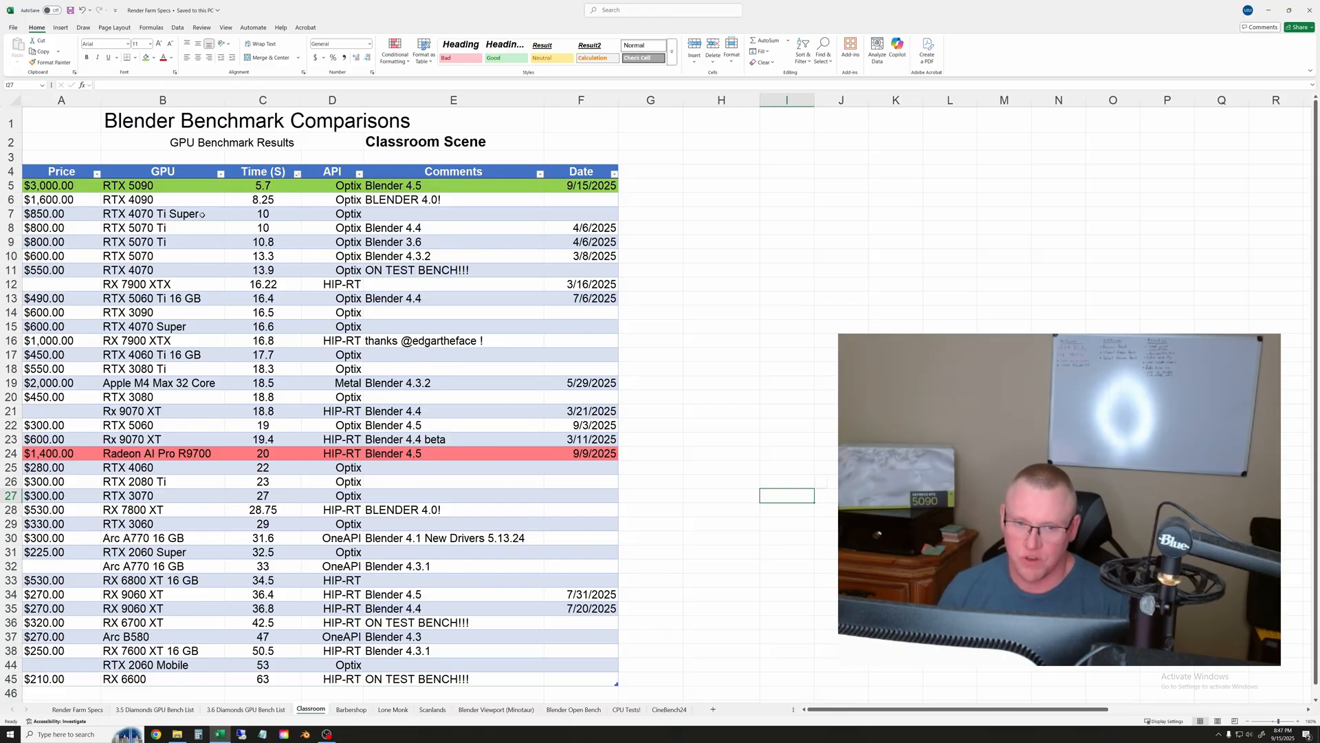
click(262, 186)
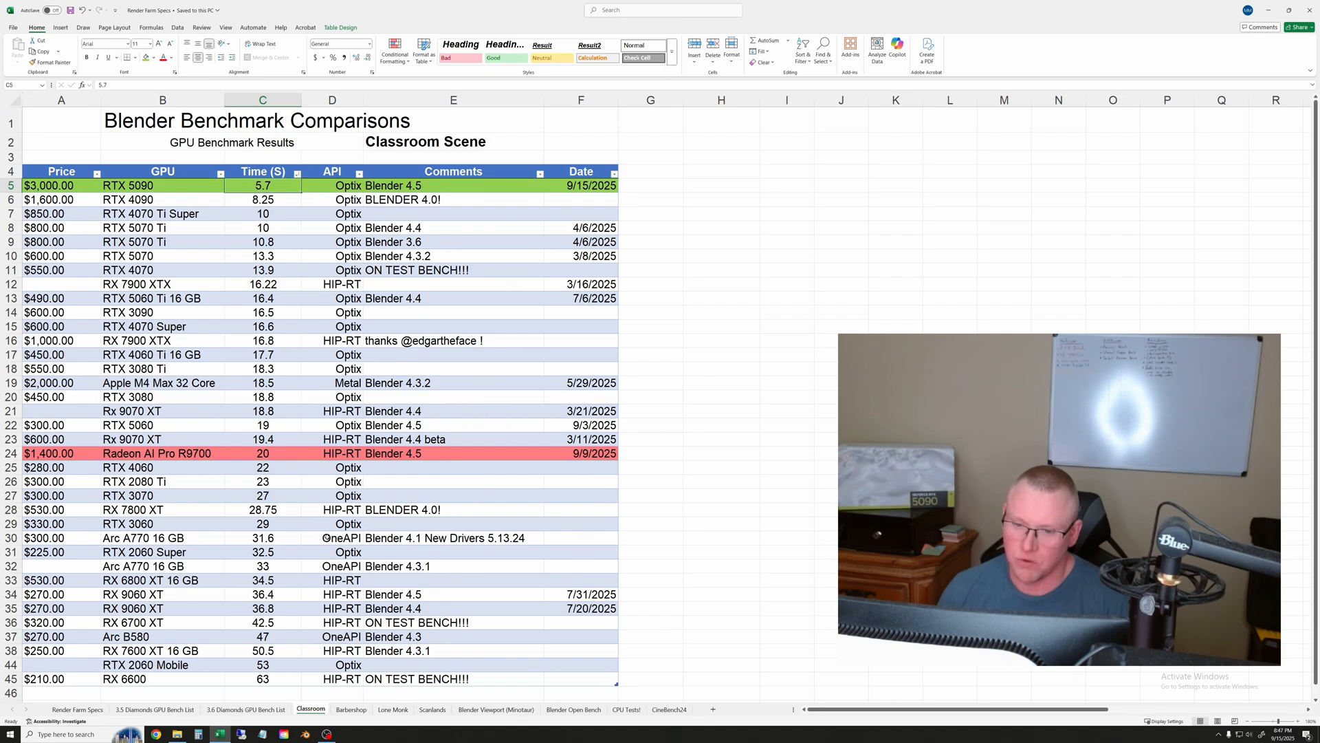
mouse_move(682, 495)
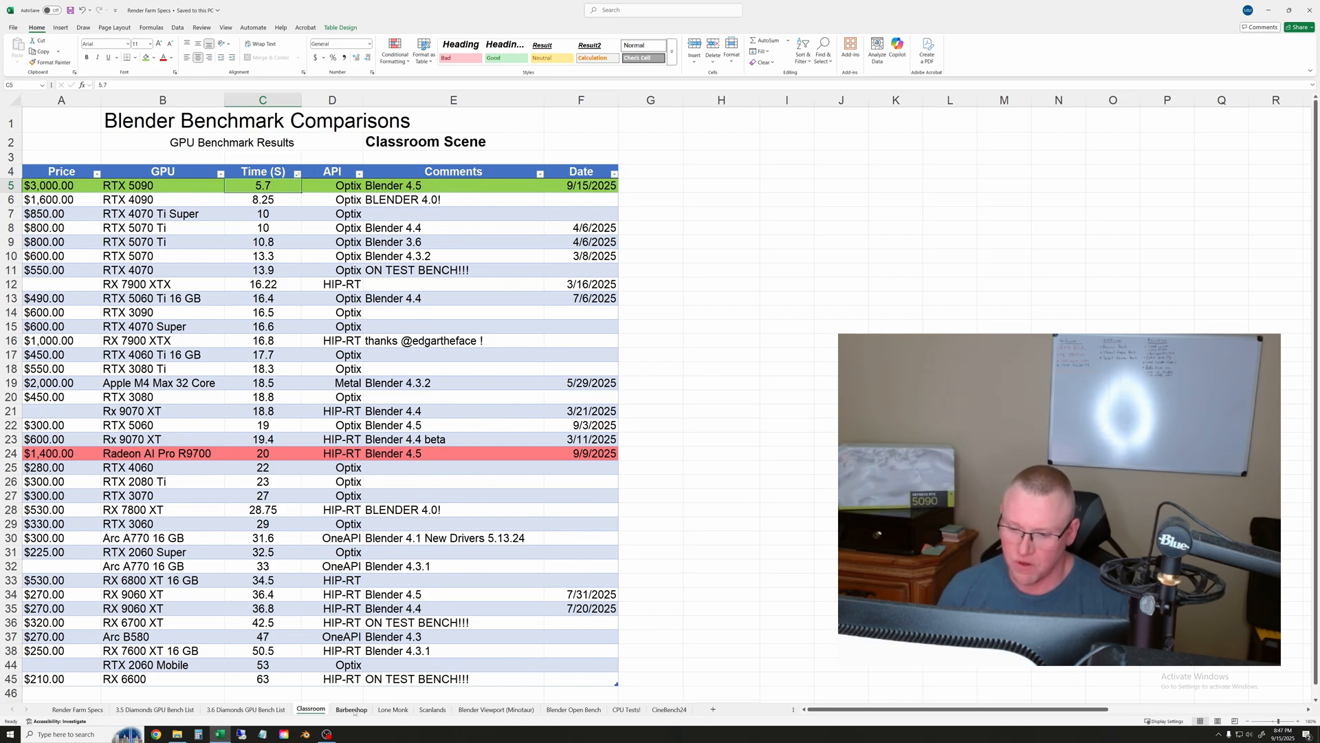
Review the Barbershop sheet, highlighting the RTX 3090 and RTX 3080 Ti entries.
click(350, 708)
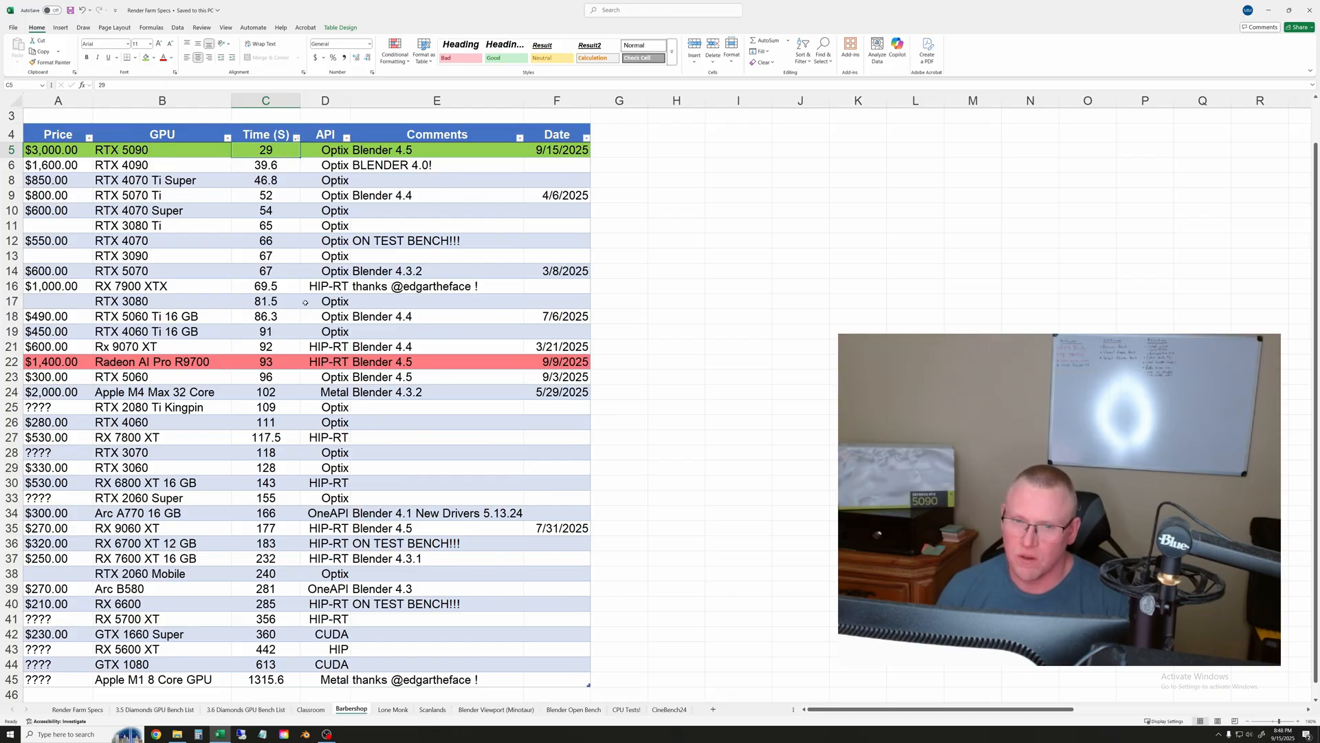
mouse_move(249, 372)
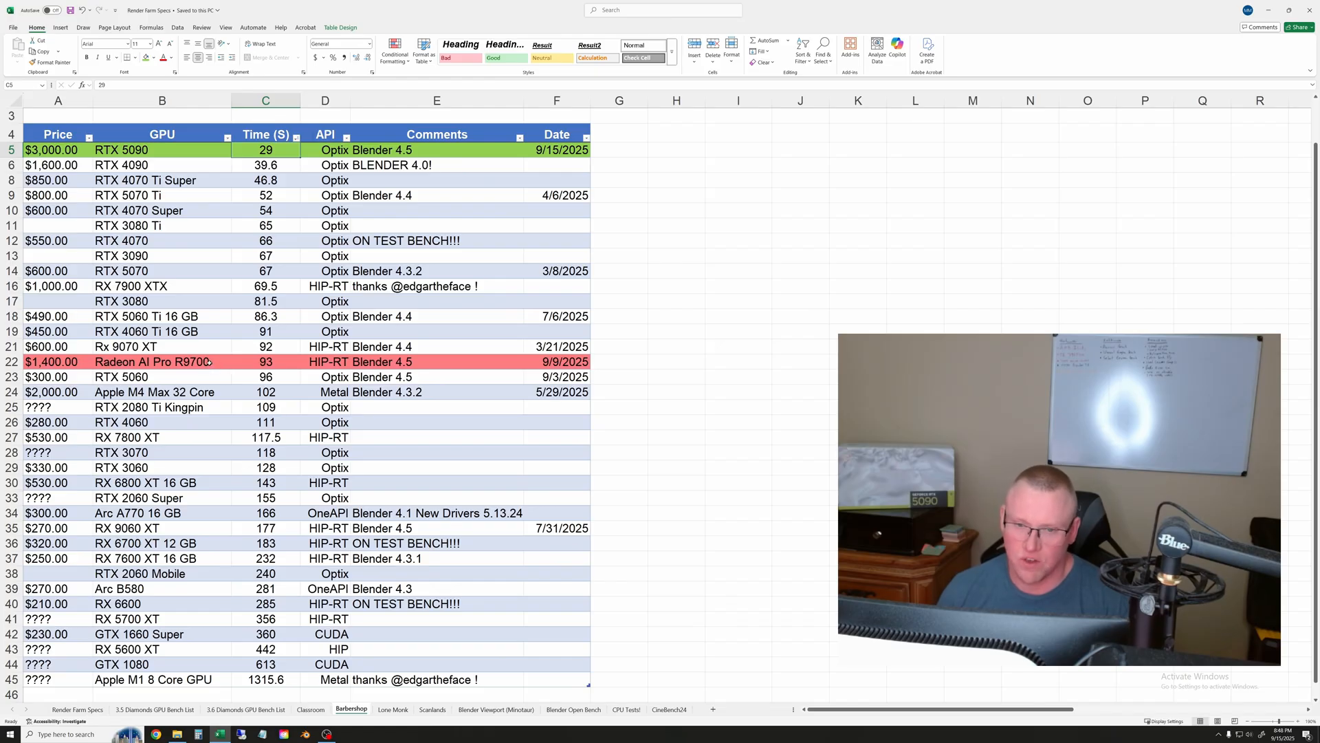
mouse_move(287, 225)
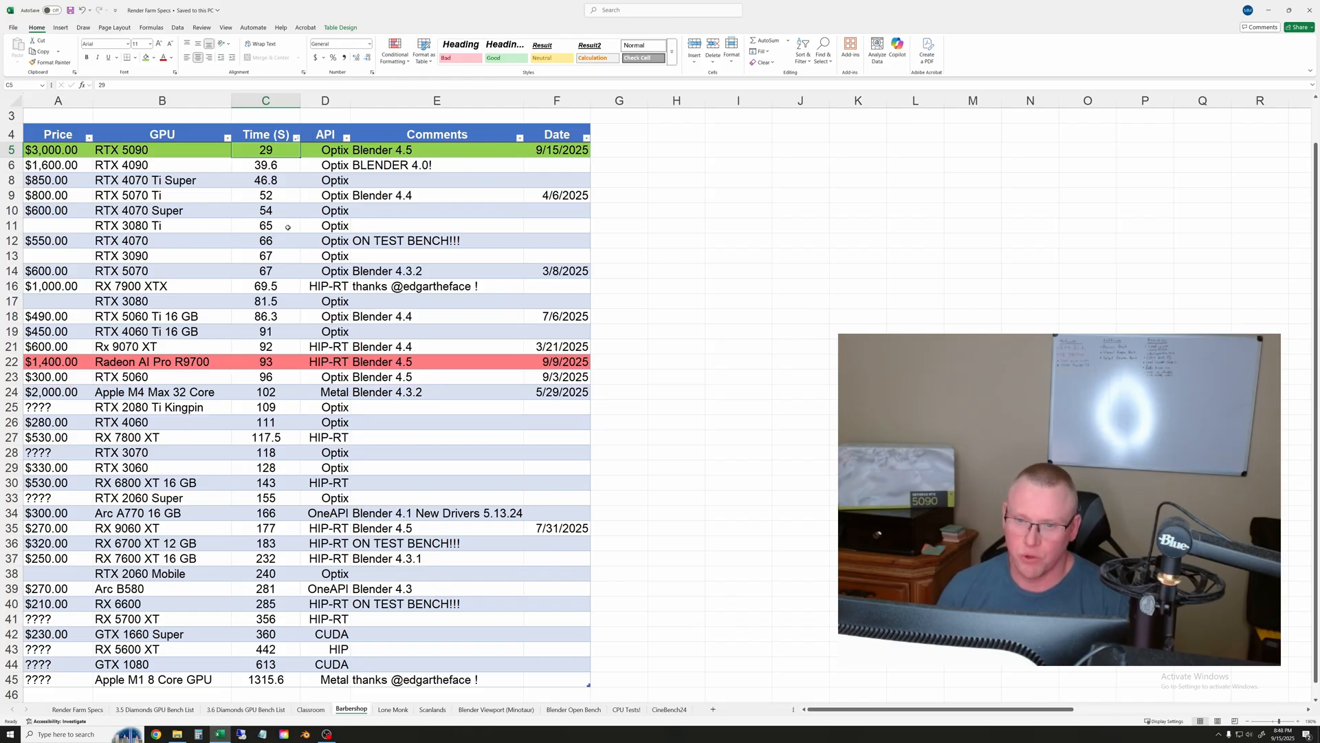
click(265, 224)
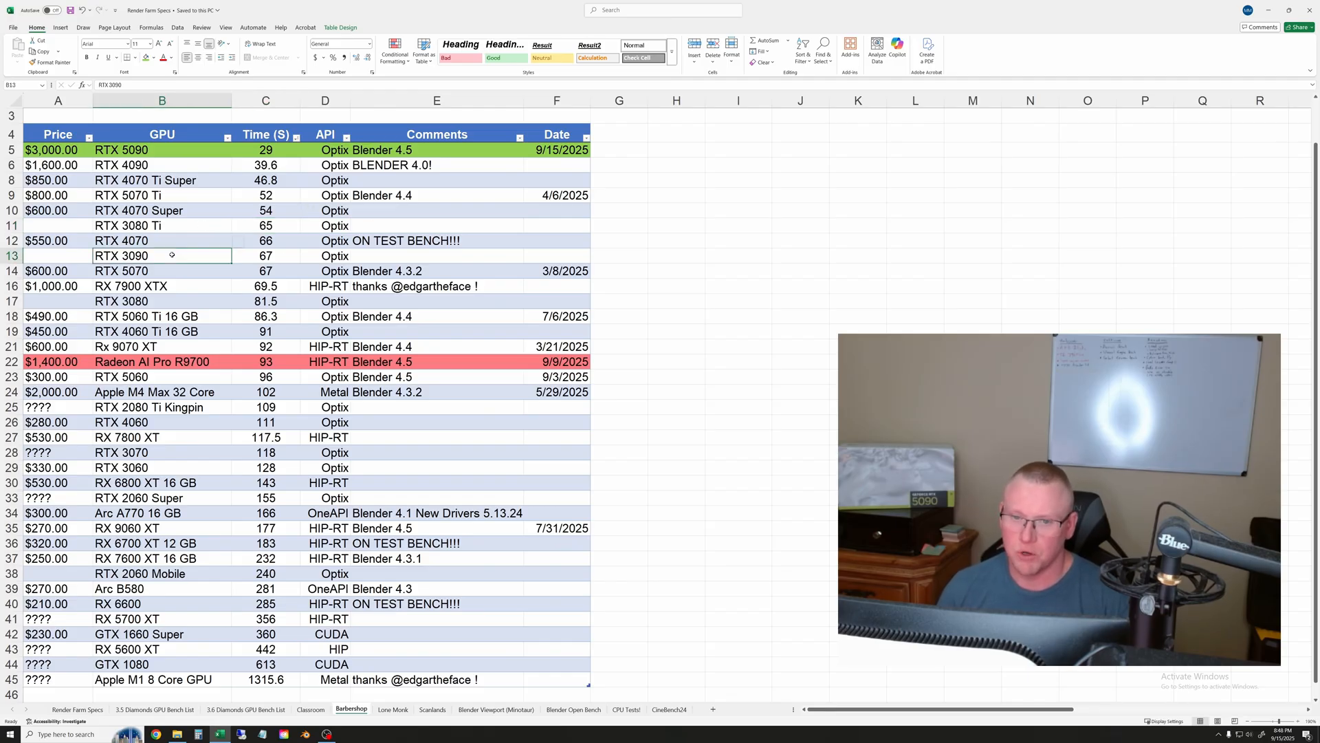
click(162, 224)
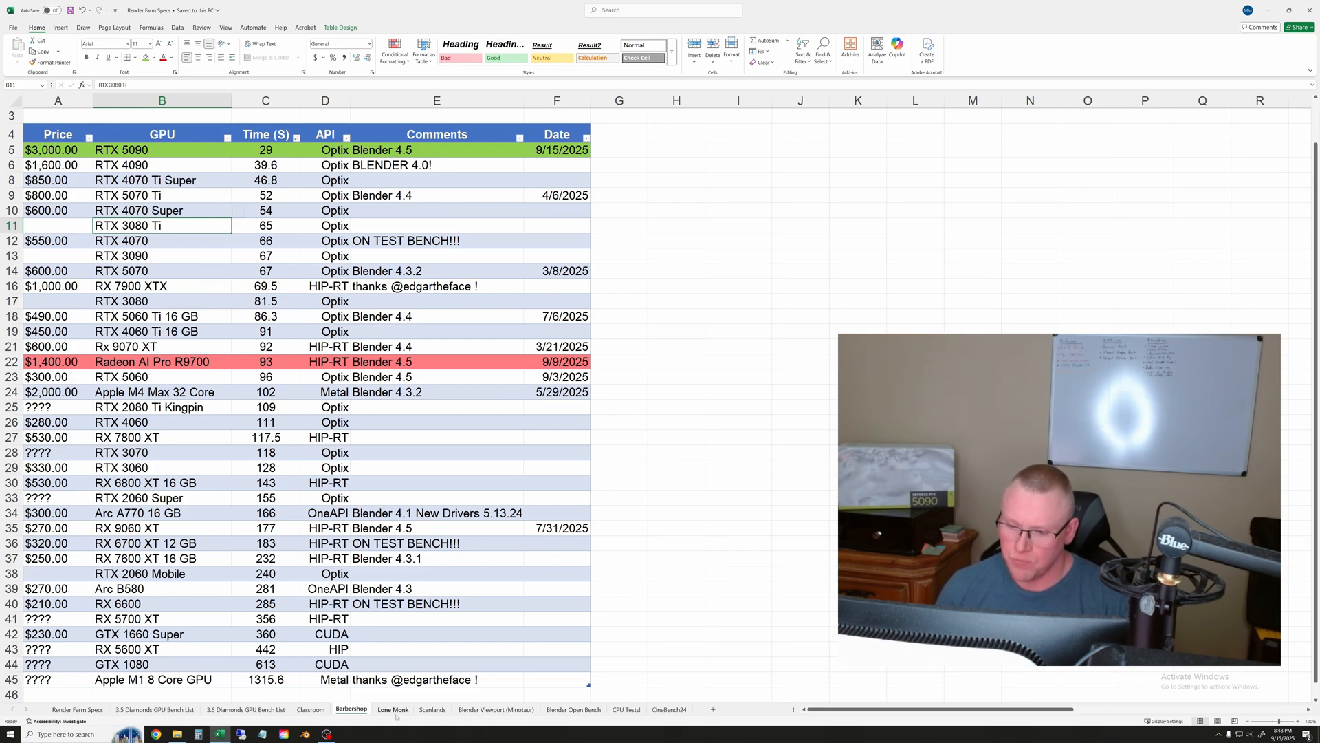
click(392, 708)
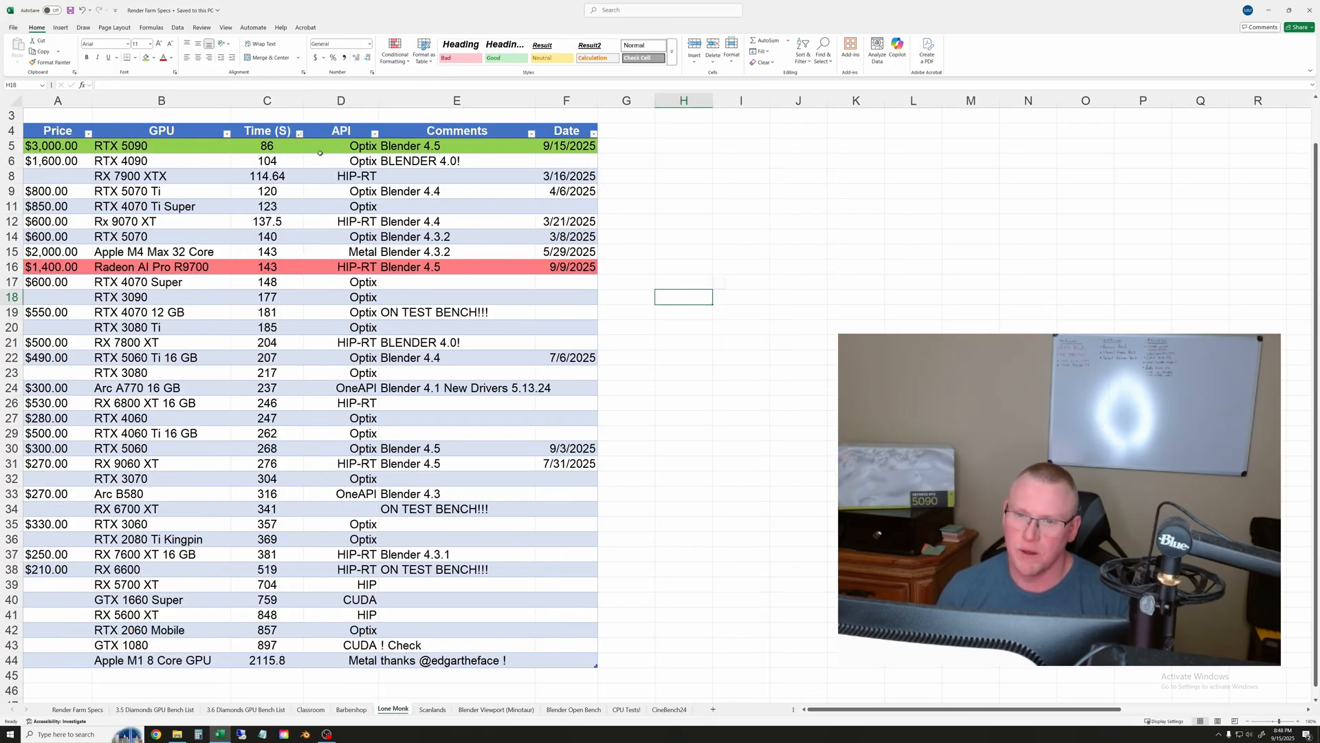
click(267, 145)
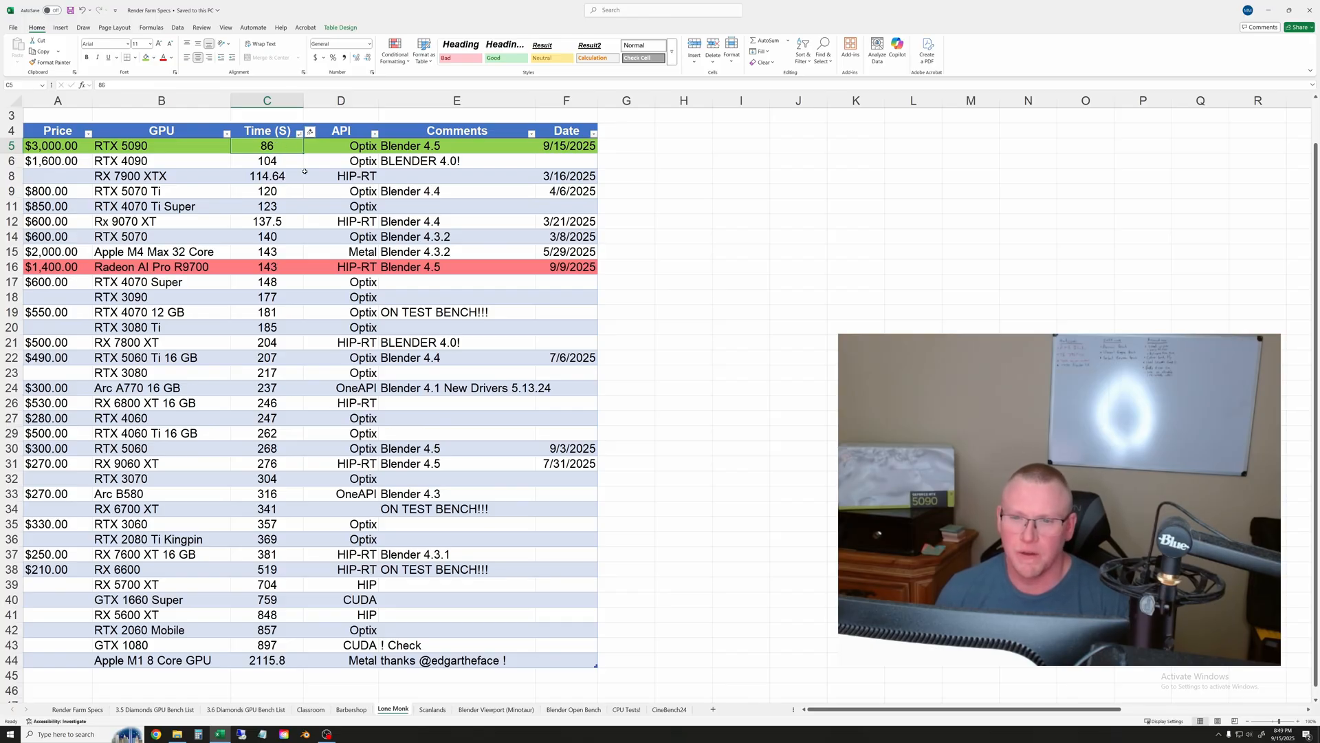
click(267, 176)
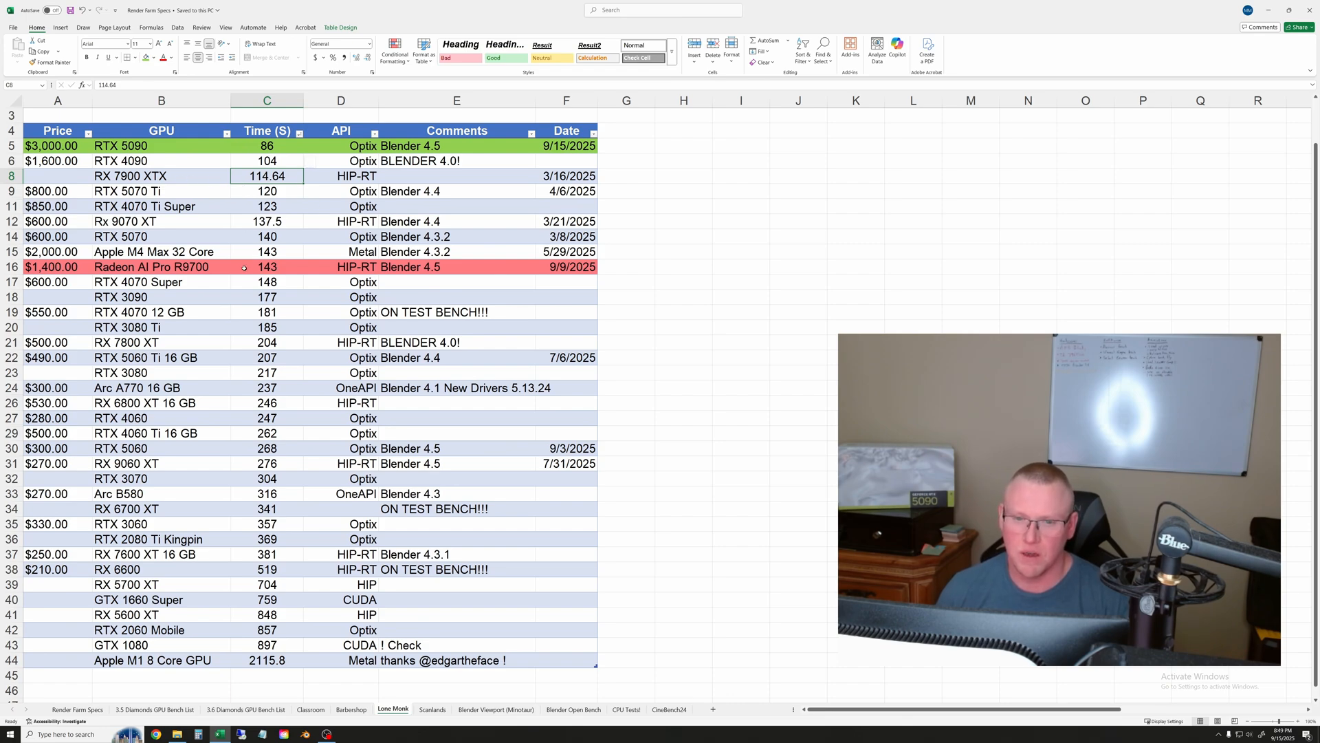
mouse_move(294, 270)
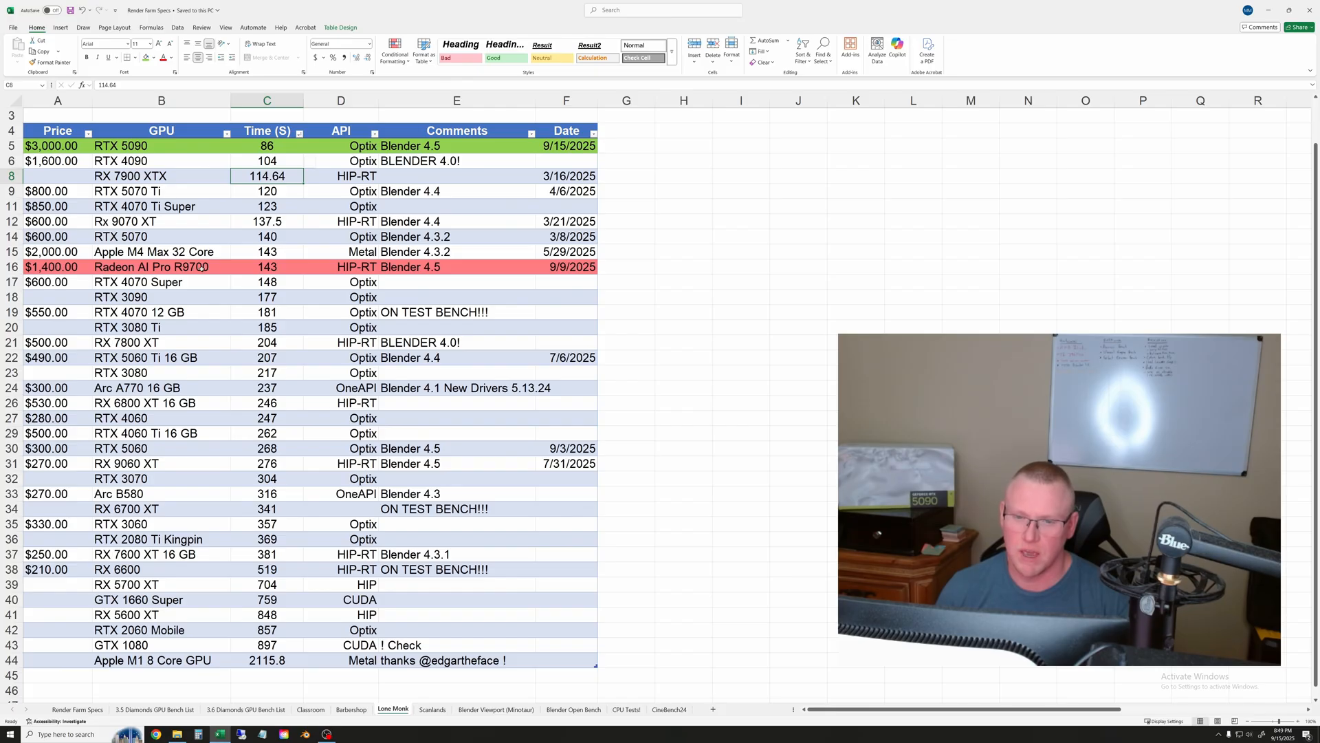
click(161, 265)
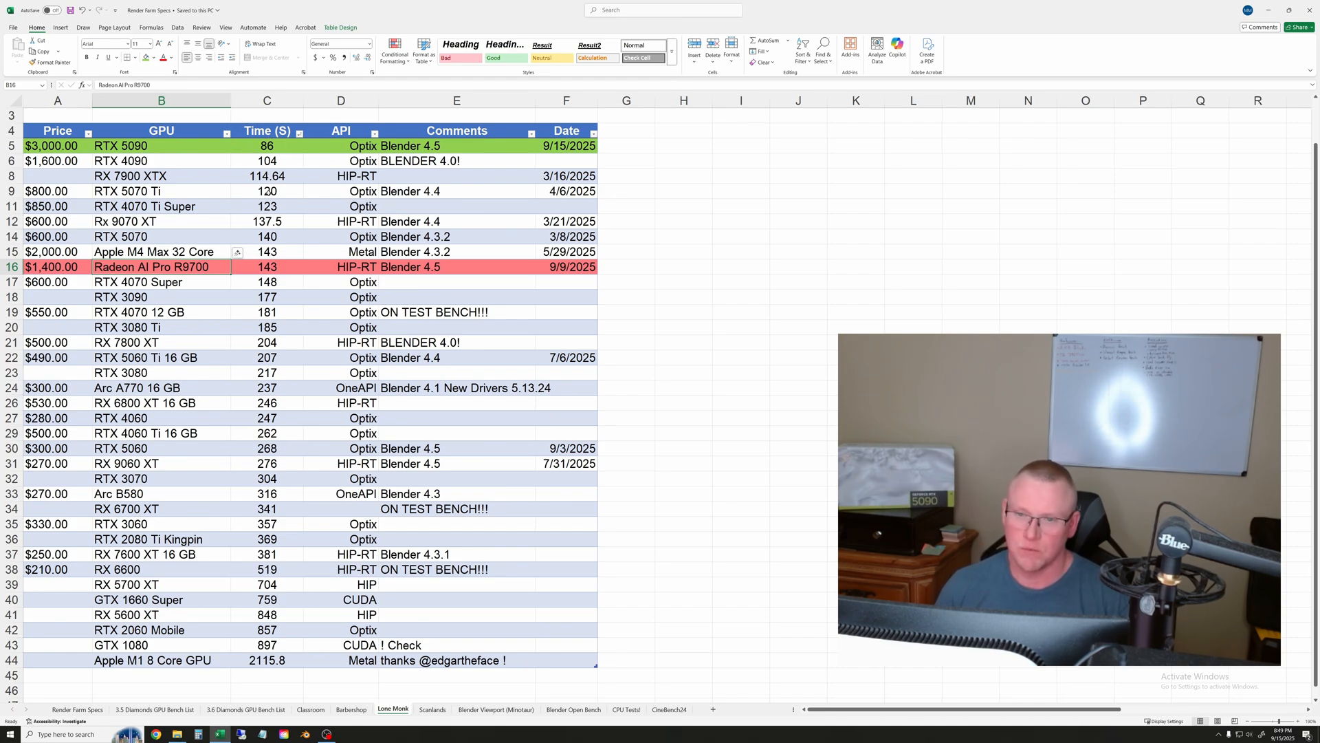
click(265, 146)
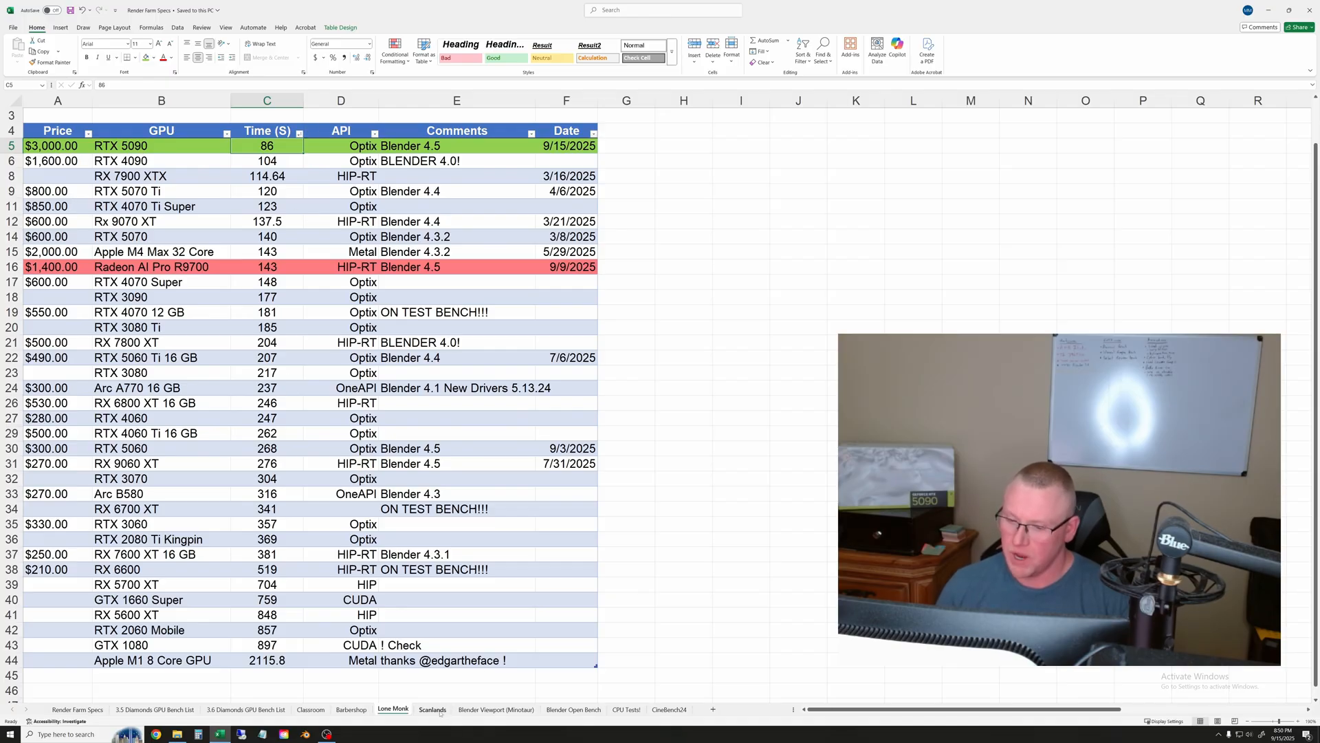
click(432, 708)
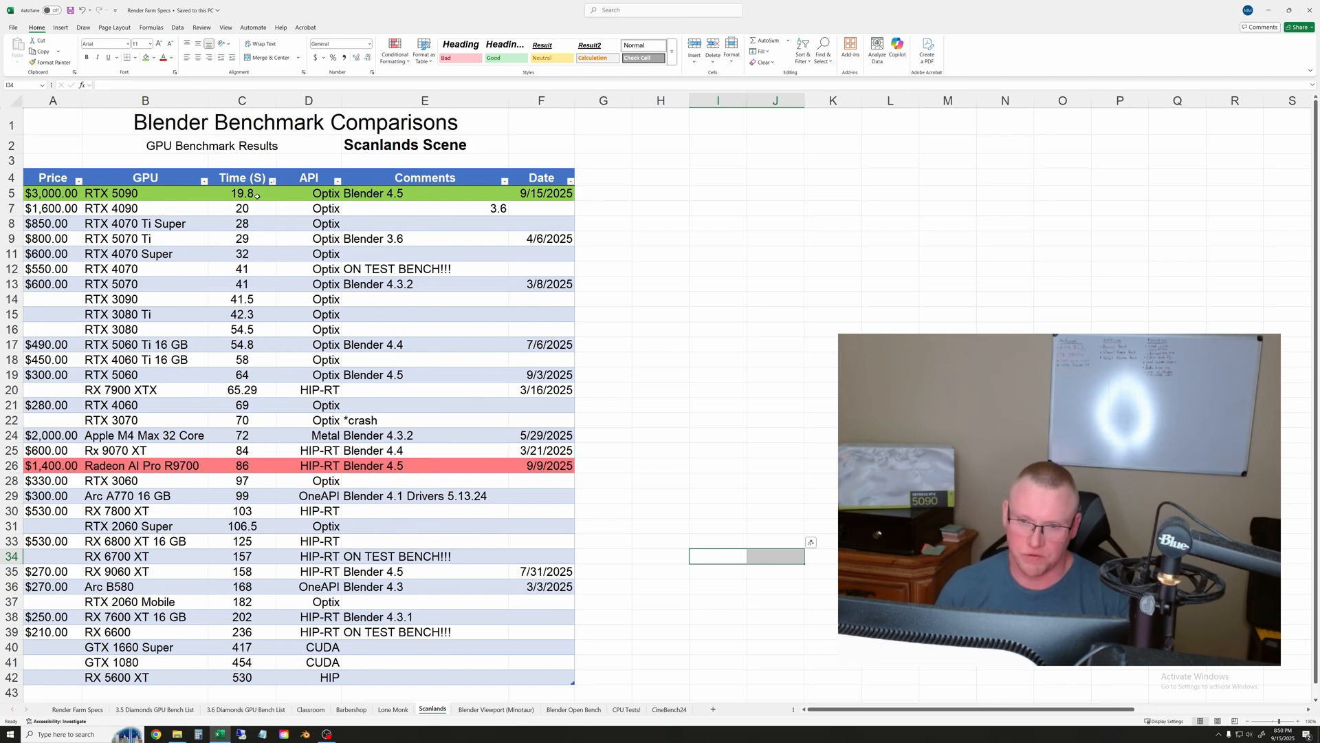
Compare the RTX 5090's 19.8 s Scanlands time with the RTX 4090's 20 s.
click(242, 192)
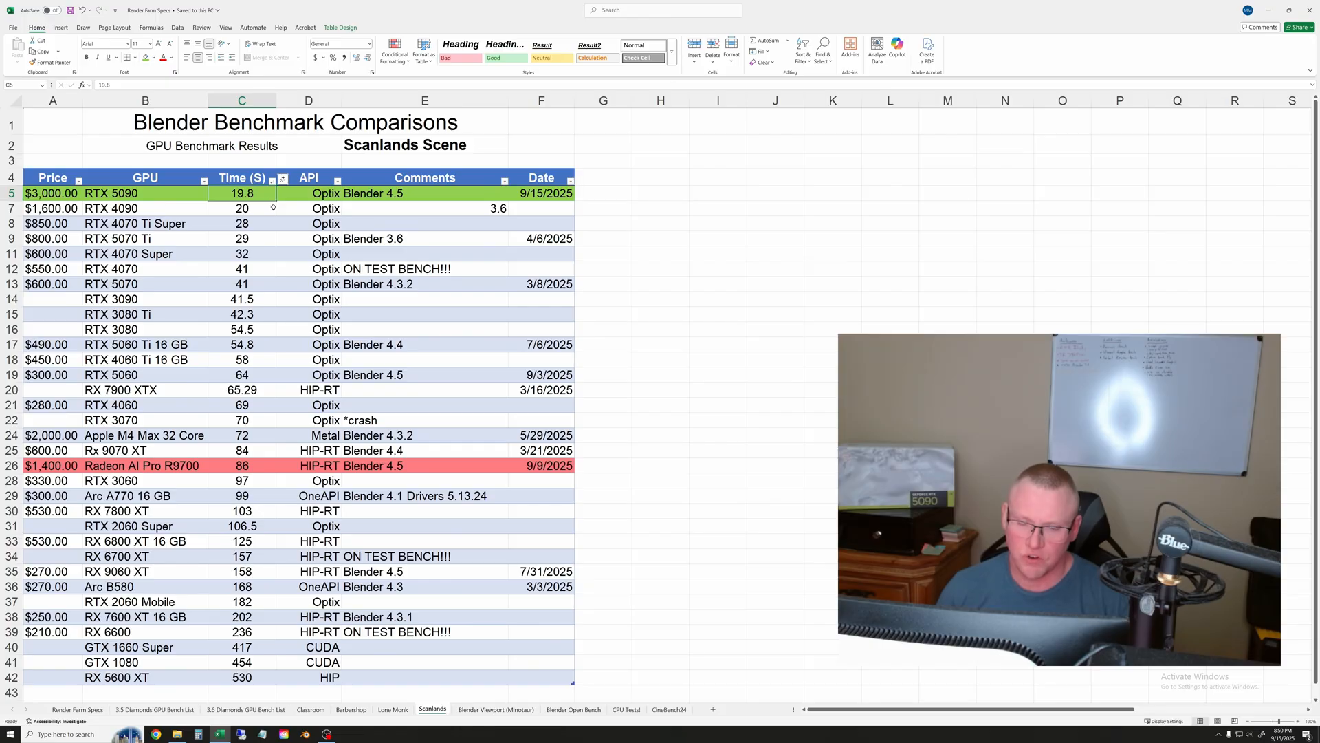
click(242, 207)
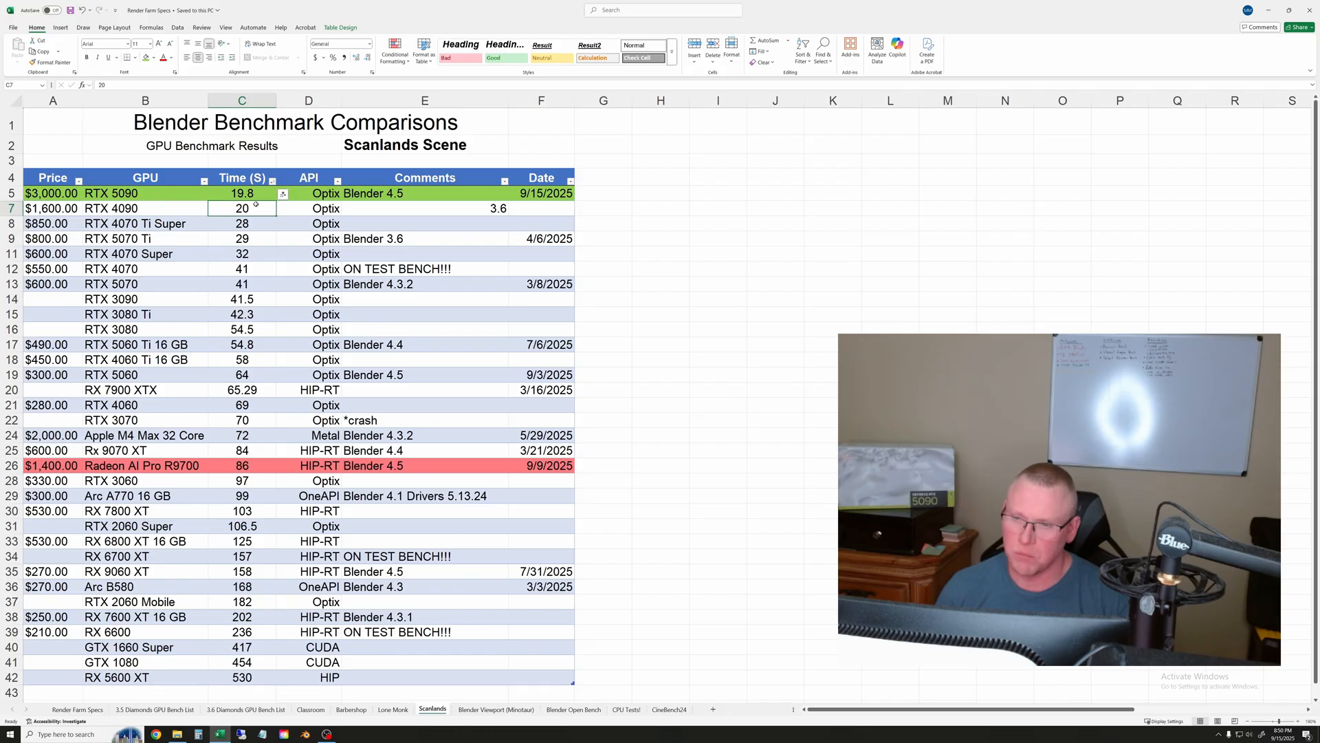
click(242, 193)
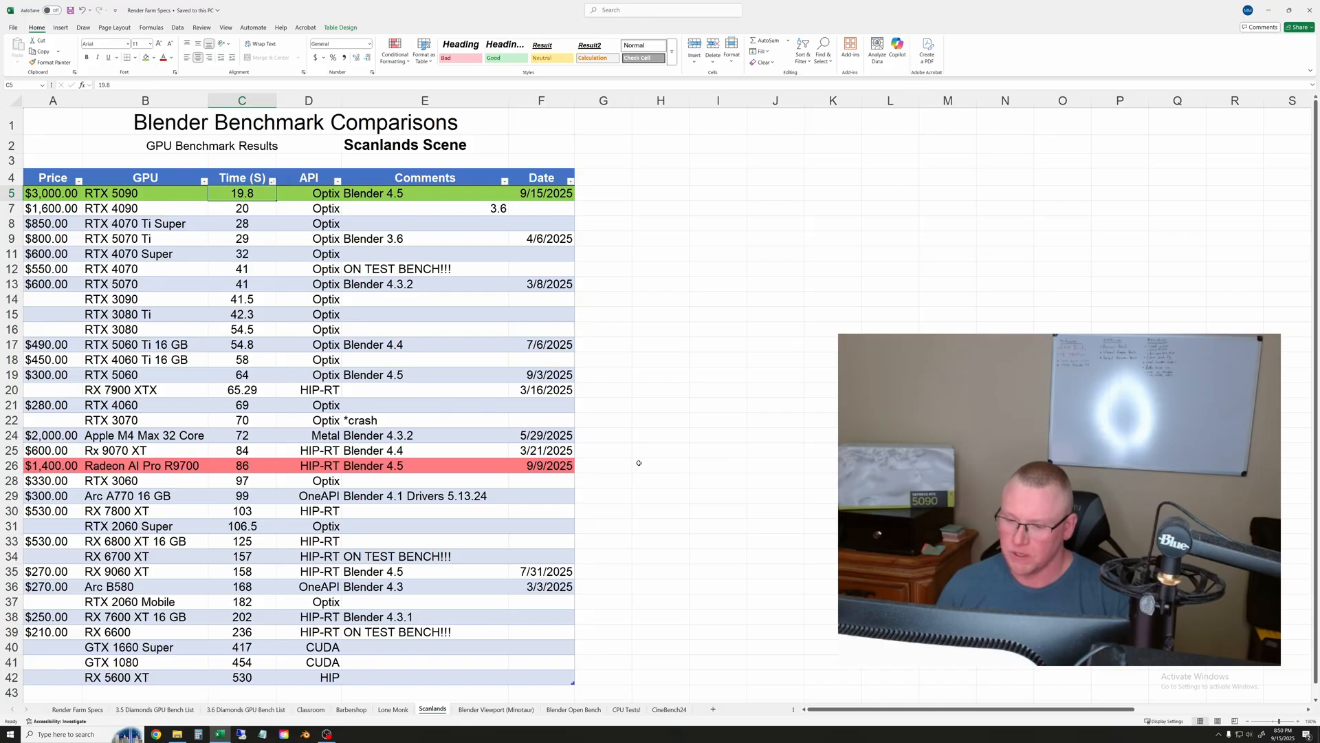
mouse_move(693, 455)
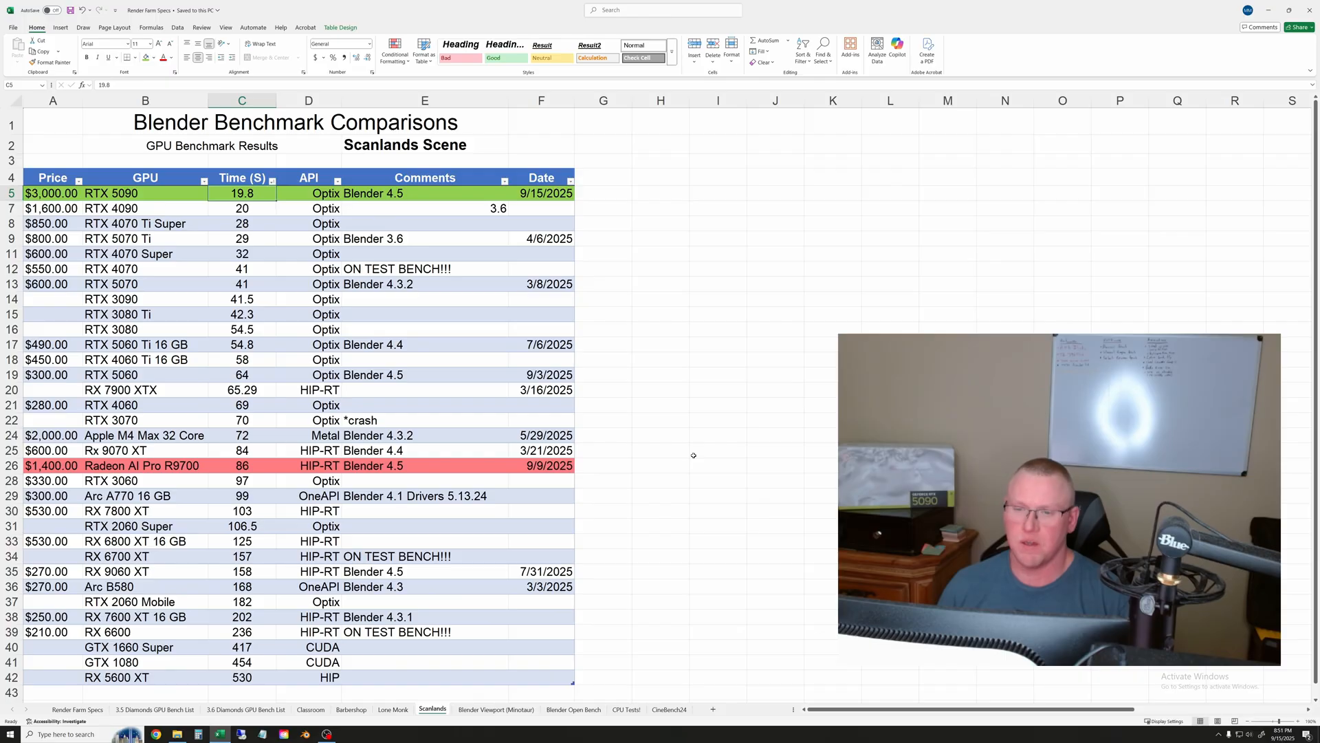
mouse_move(722, 411)
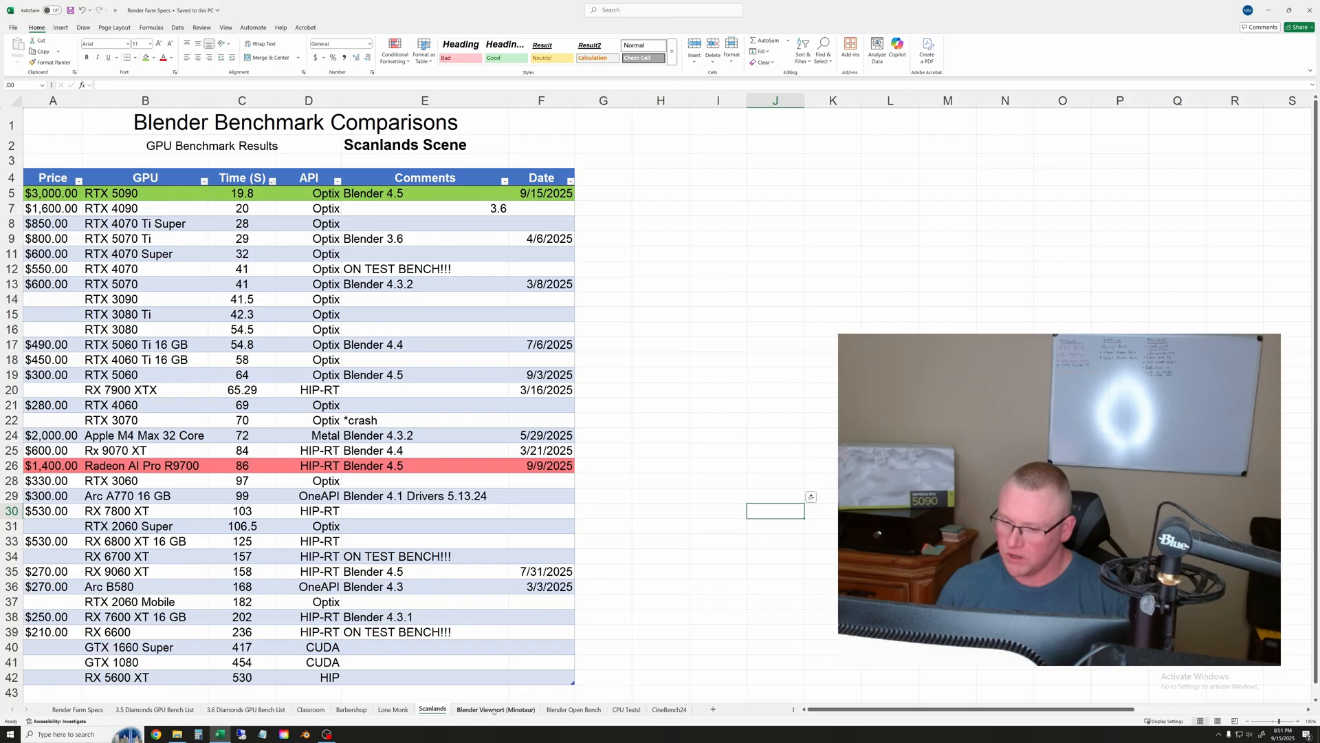
Review the Minotaur viewport FPS sheet, highlighting the RTX 4090 and Radeon AI Pro R9700 values.
click(495, 708)
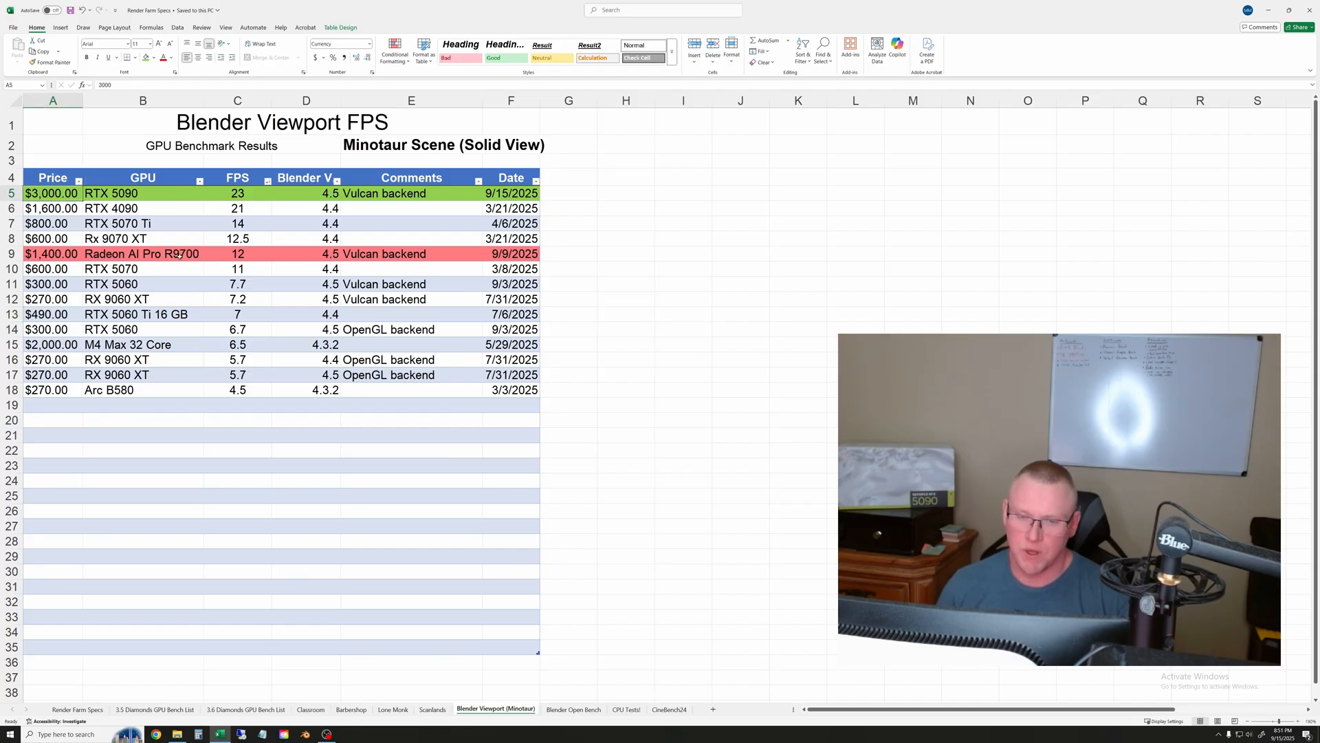
click(141, 253)
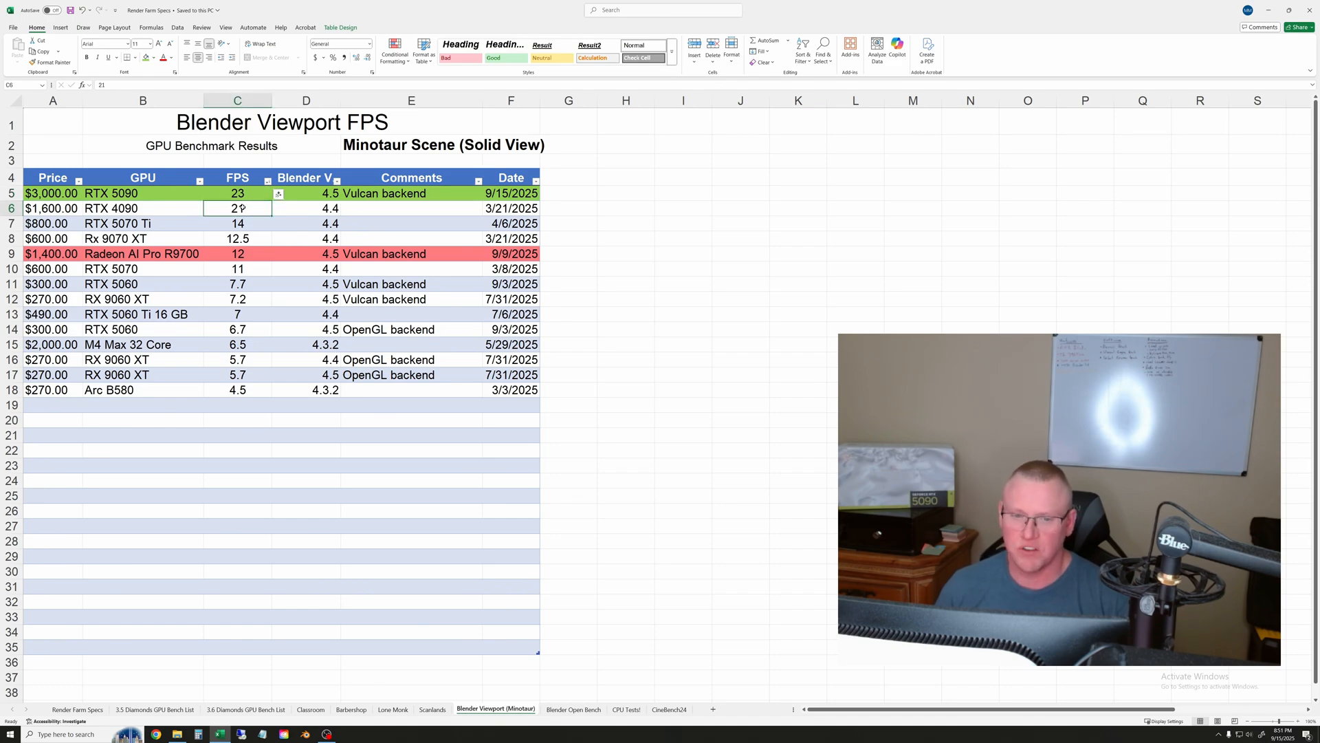
text(21)
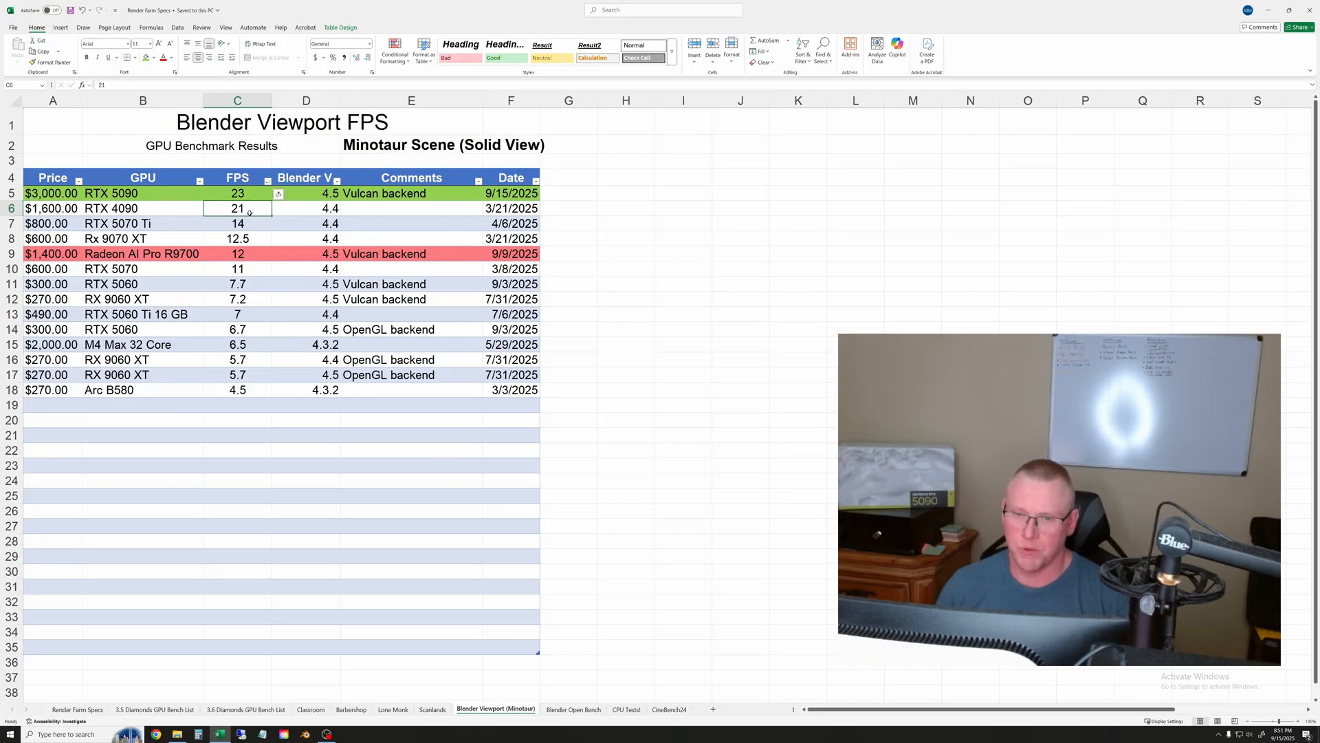
text(33)
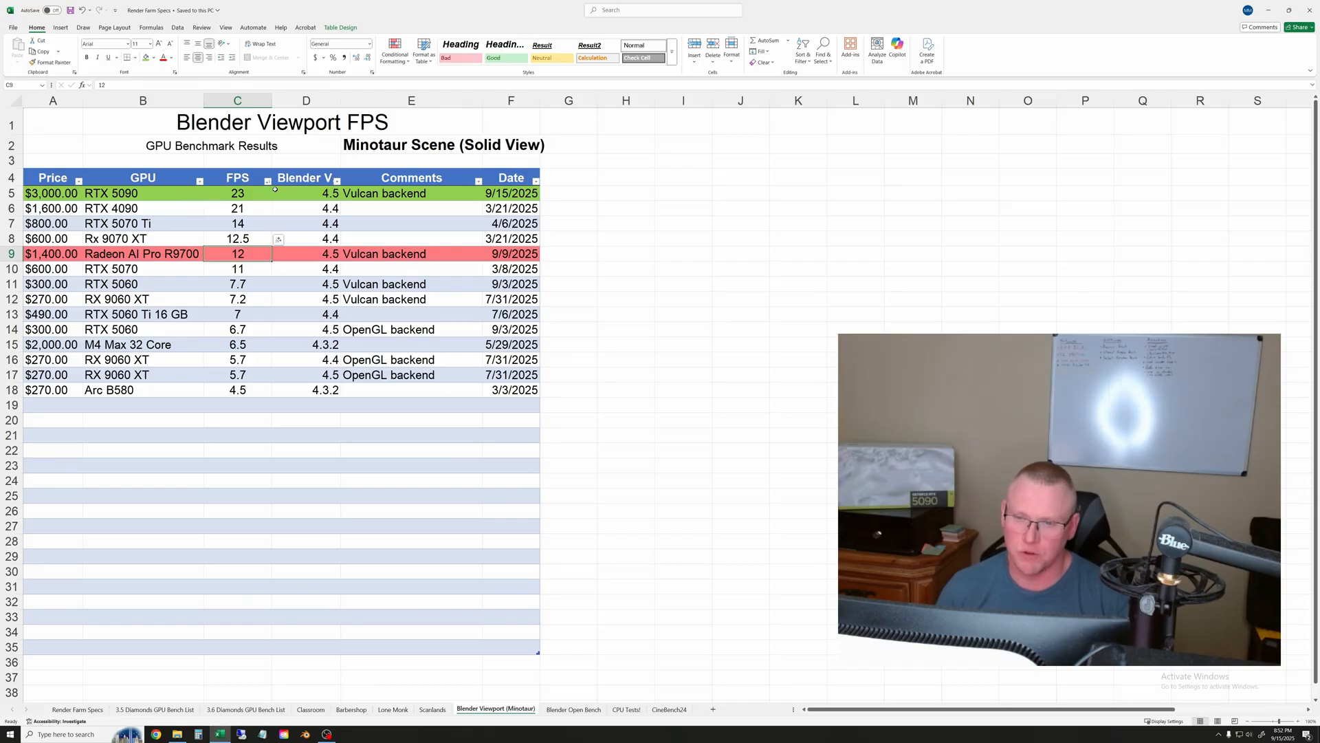
click(683, 269)
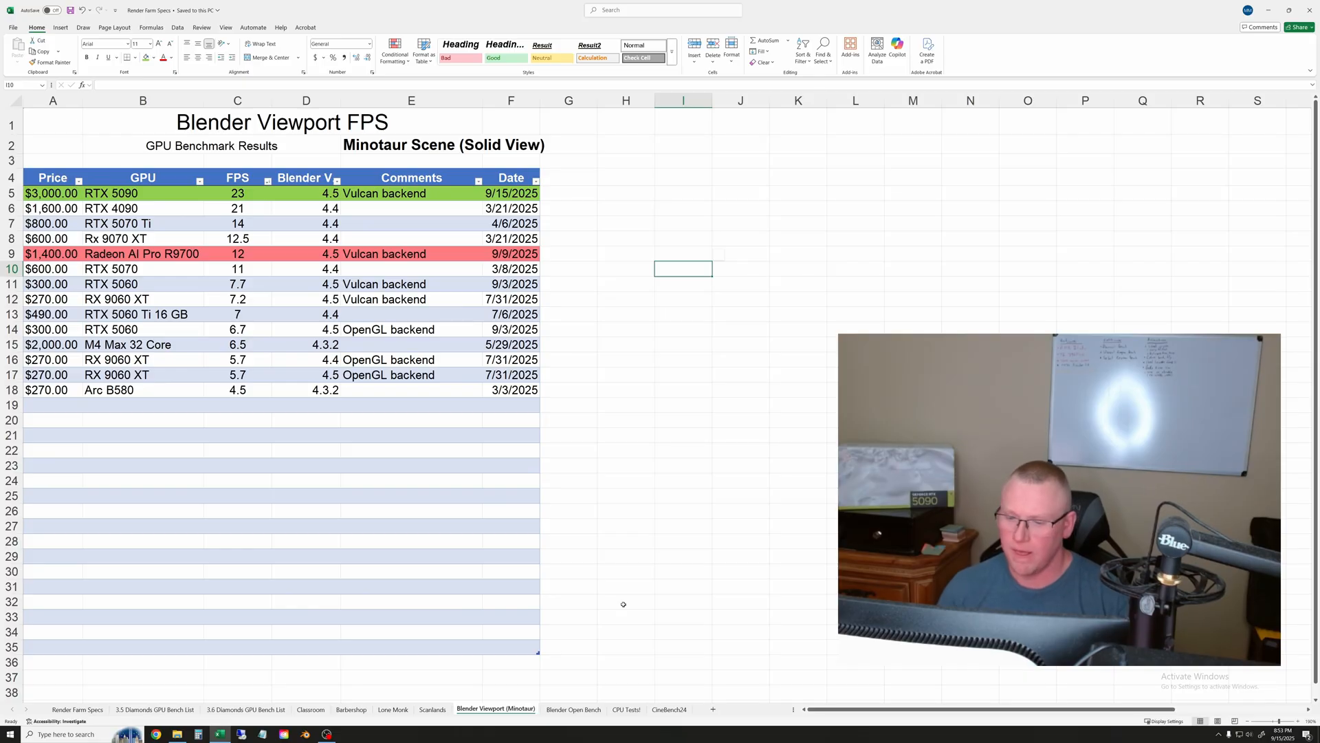
Review the Blender Open Bench totals for the Rx 9070 XT, M4 Max and RTX 5070 Ti.
click(574, 711)
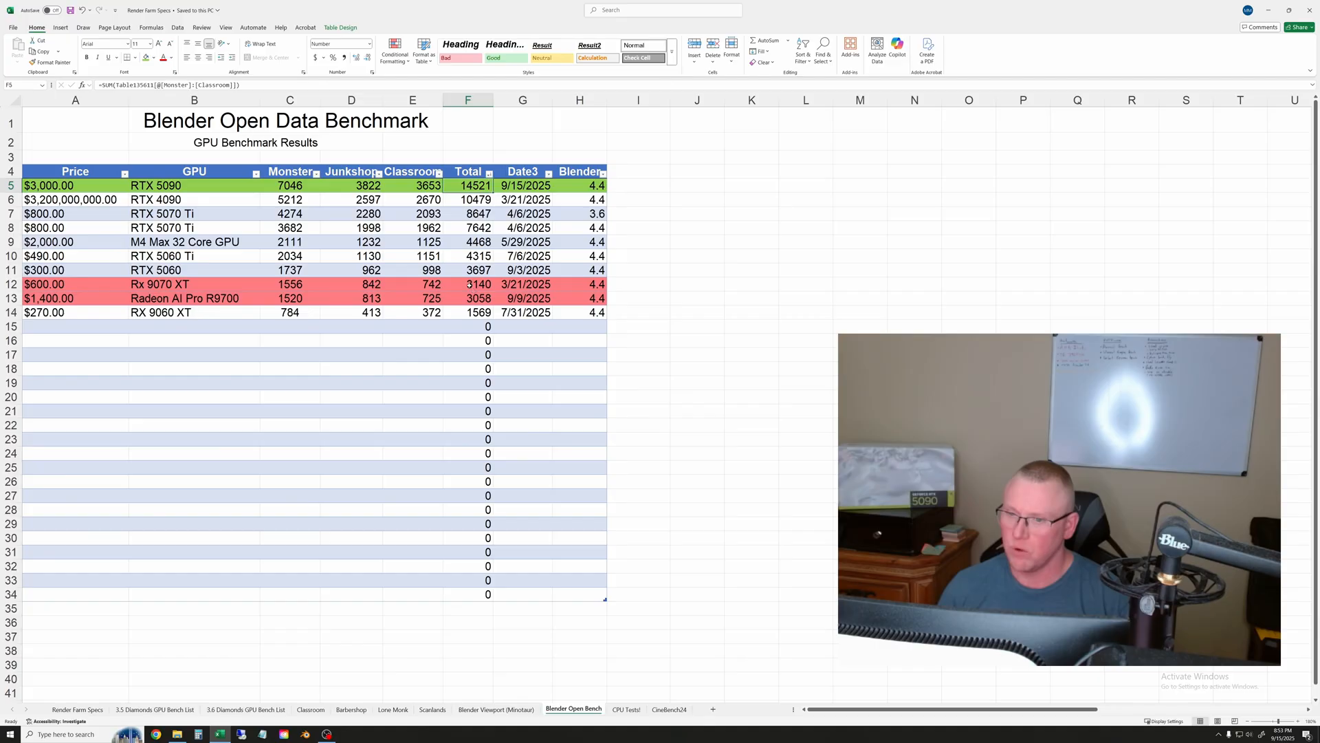
click(468, 284)
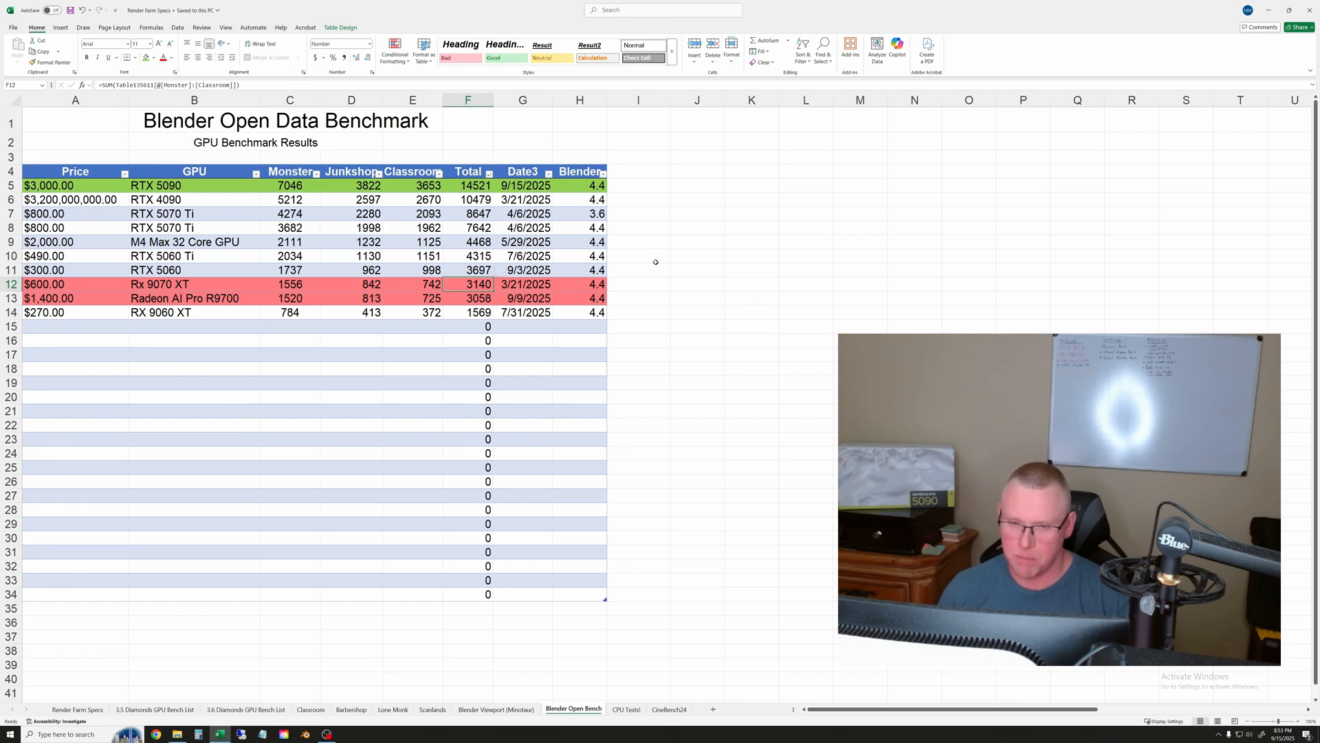
click(467, 243)
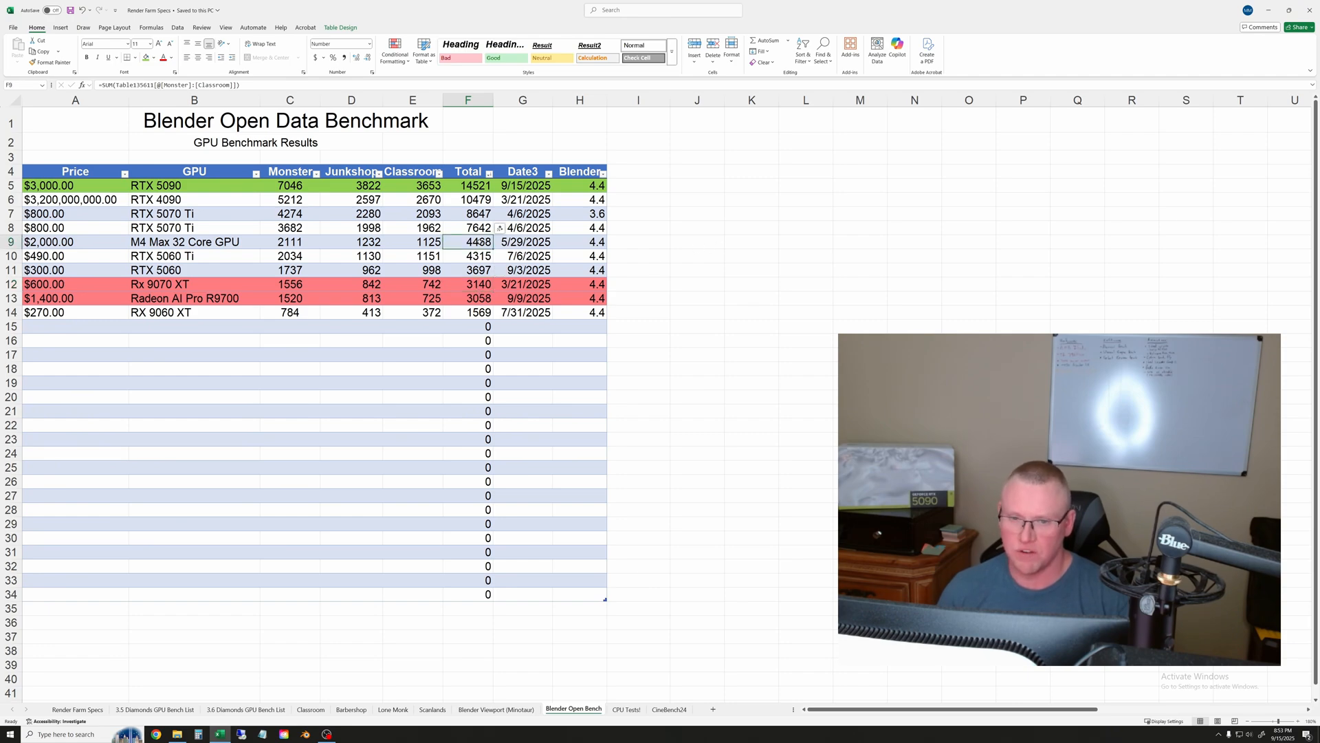
click(467, 213)
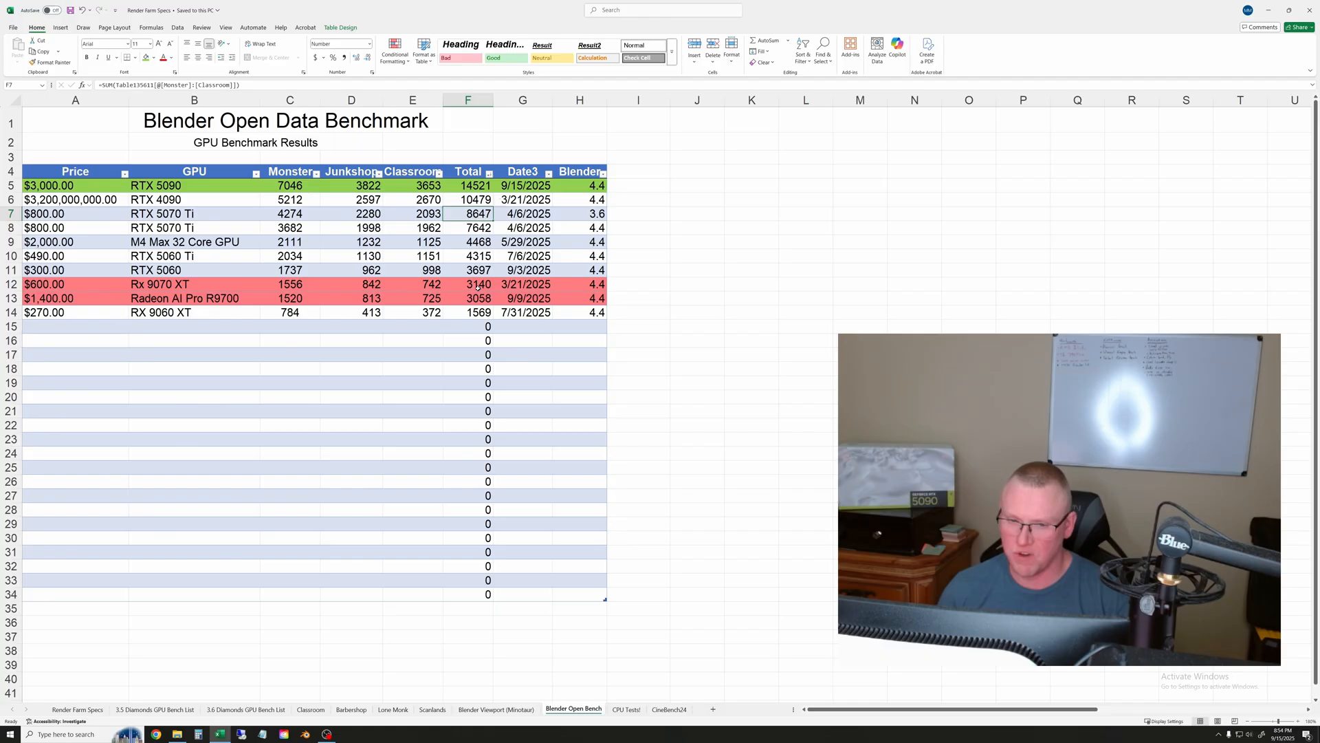
mouse_move(782, 313)
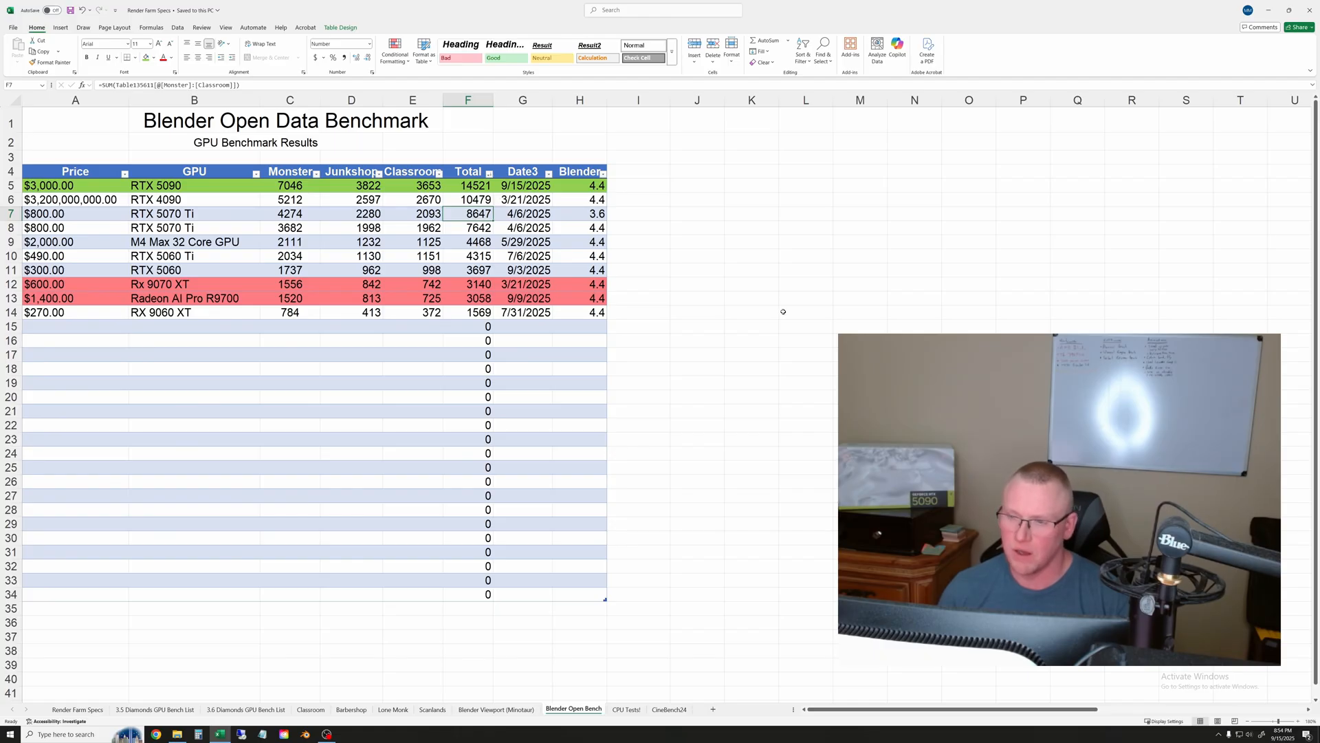
mouse_move(702, 275)
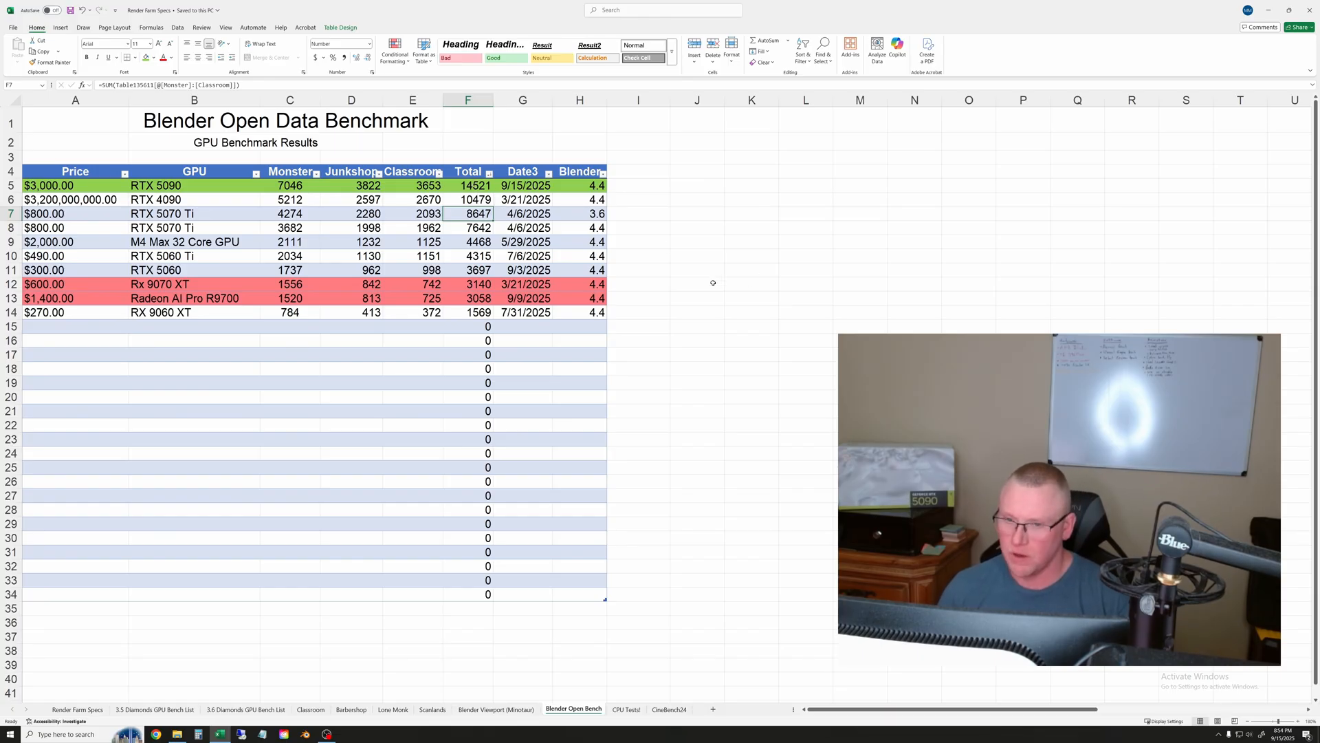
click(751, 297)
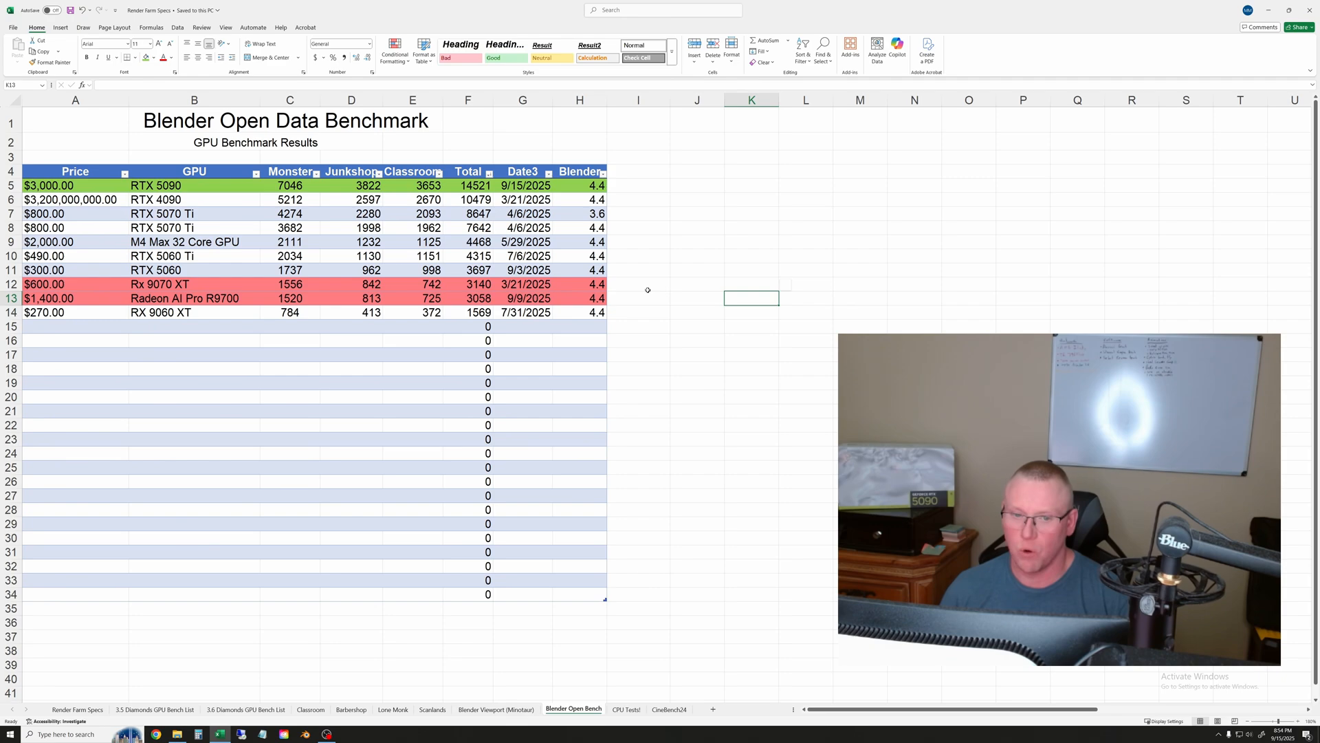
mouse_move(686, 328)
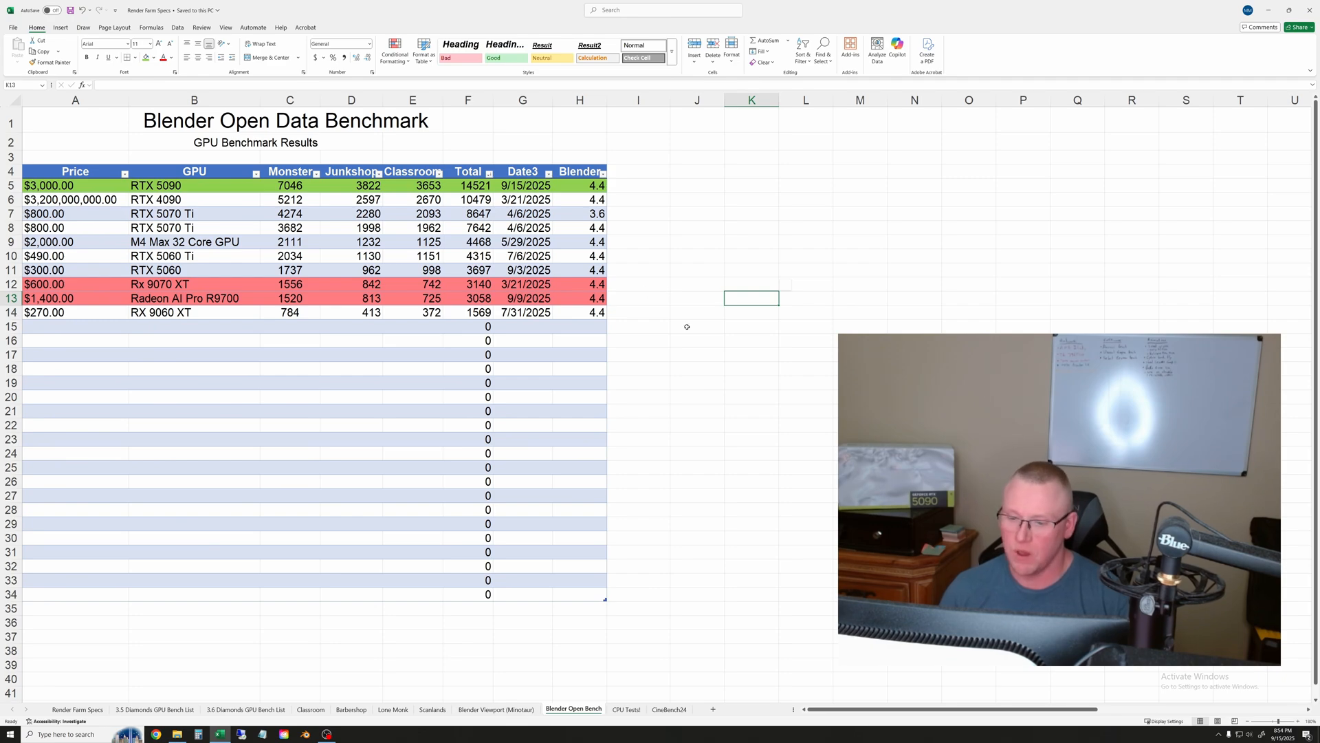
mouse_move(671, 321)
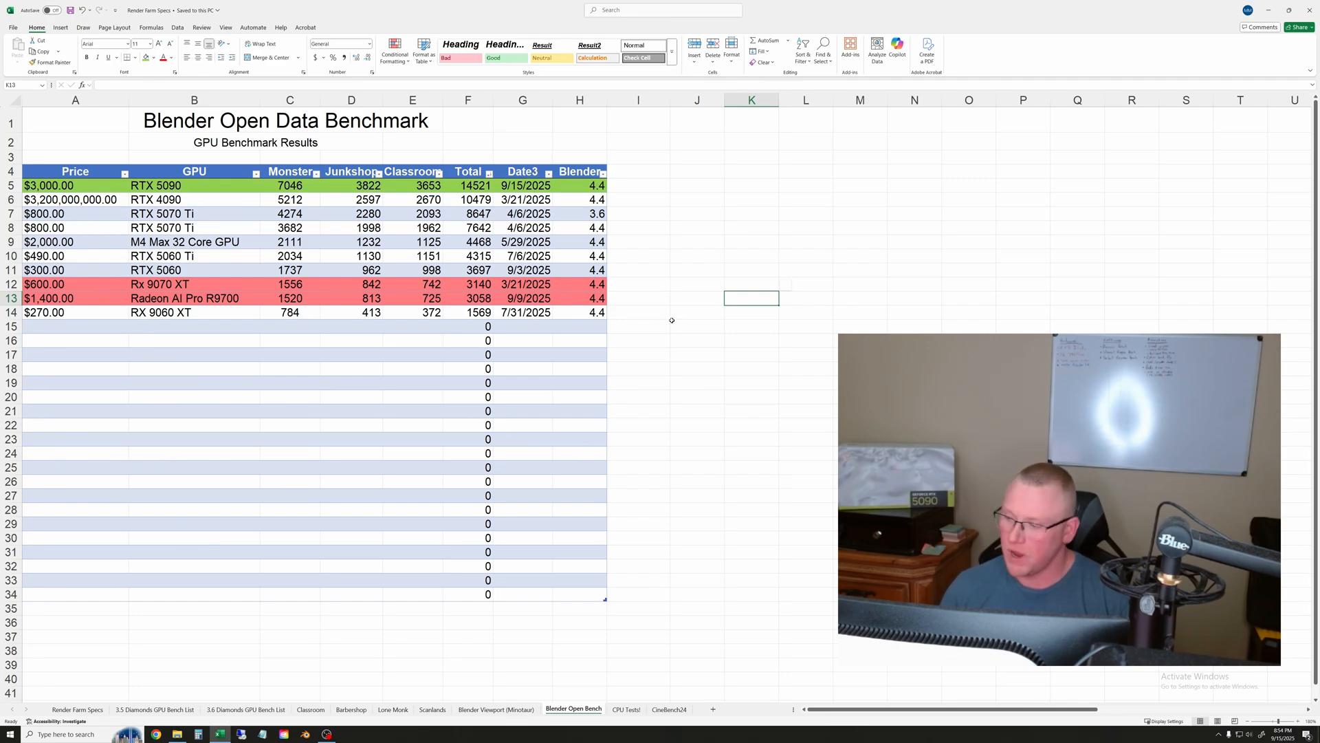